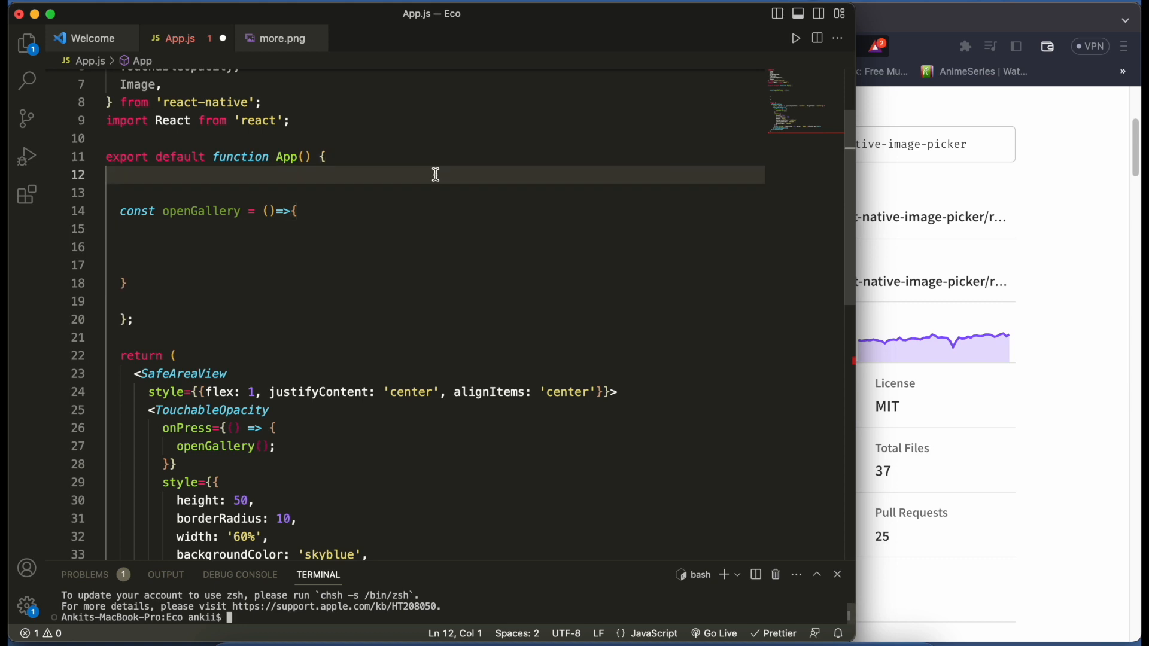
- Install react-native-image-picker with npm, then run pod install for iOS
text(npm i react-native-image-picker)
text(pod)
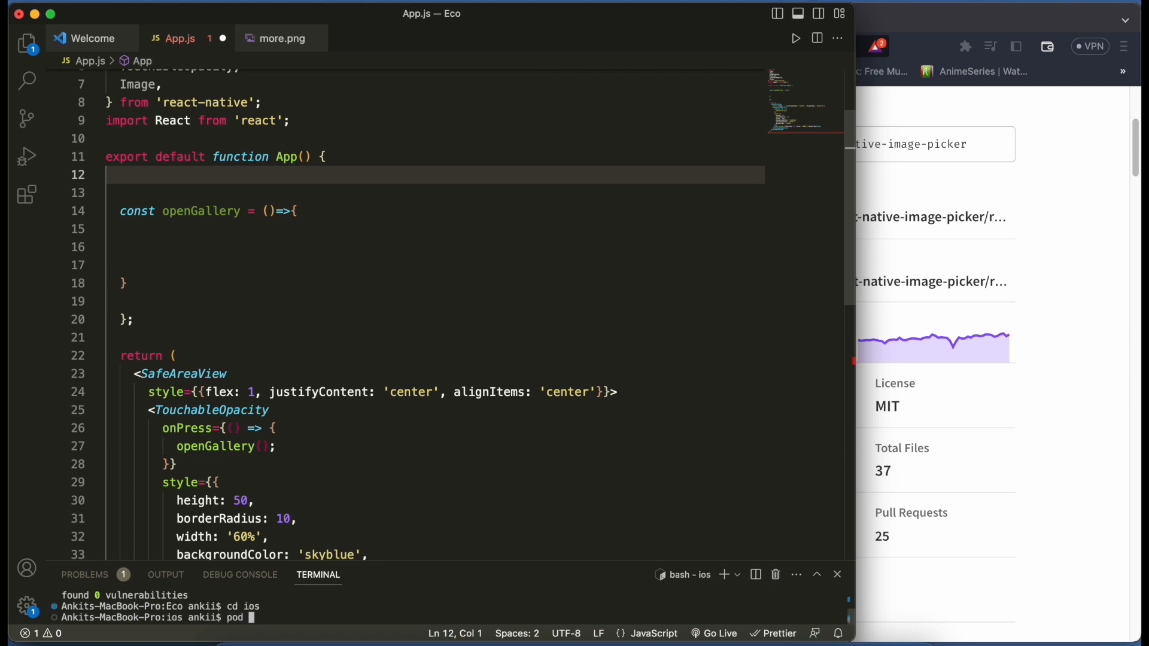
text(install)
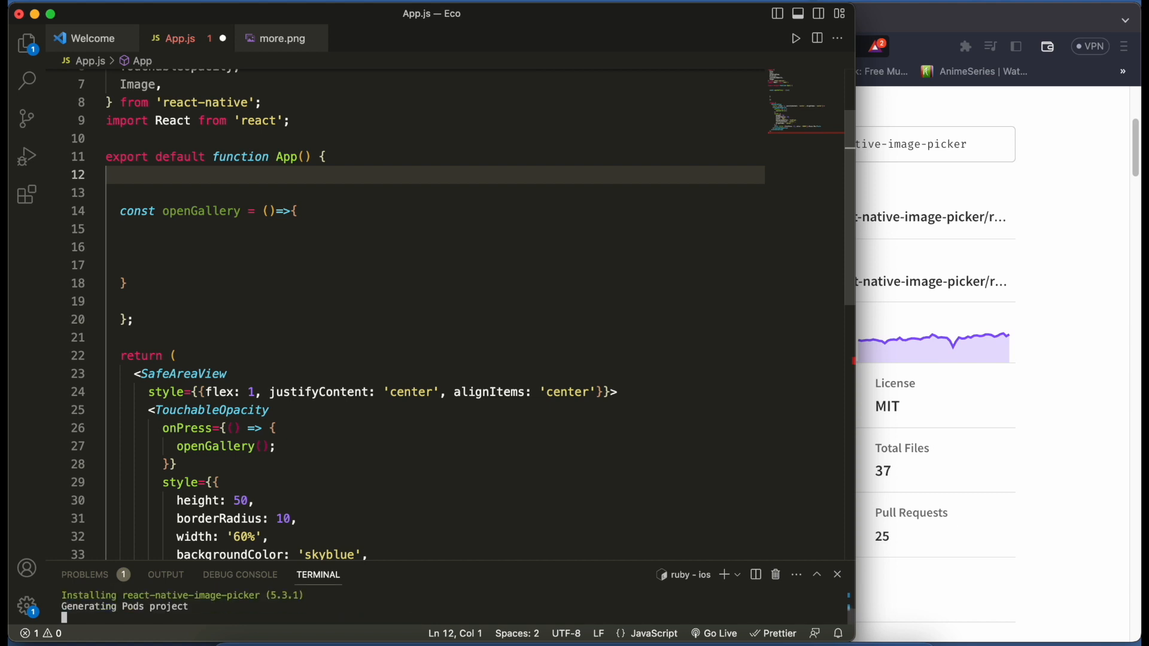
mouse_move(442, 140)
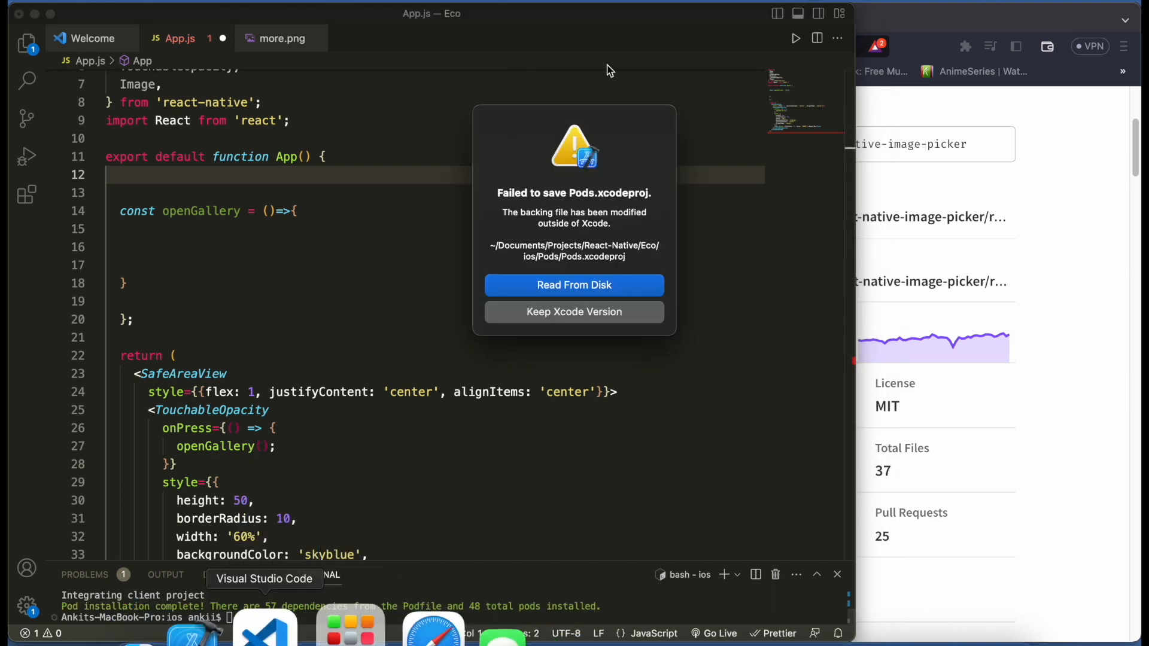
- Reload the Pods project from disk and relaunch Eco on the iPhone 14 Pro simulator
click(574, 285)
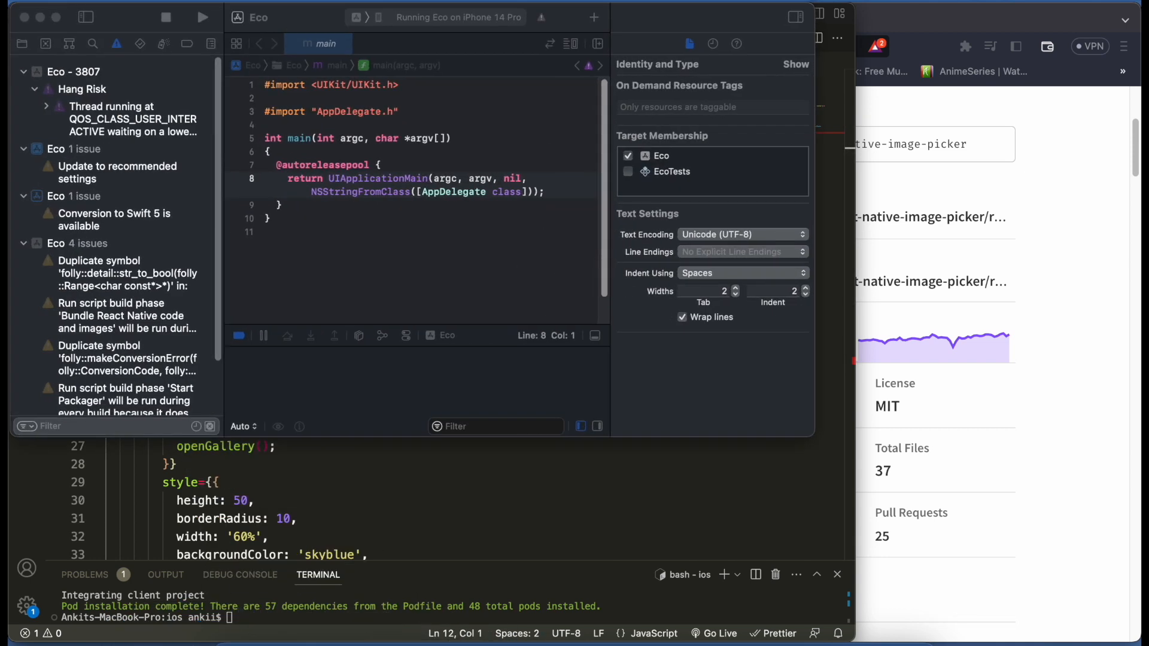
click(203, 16)
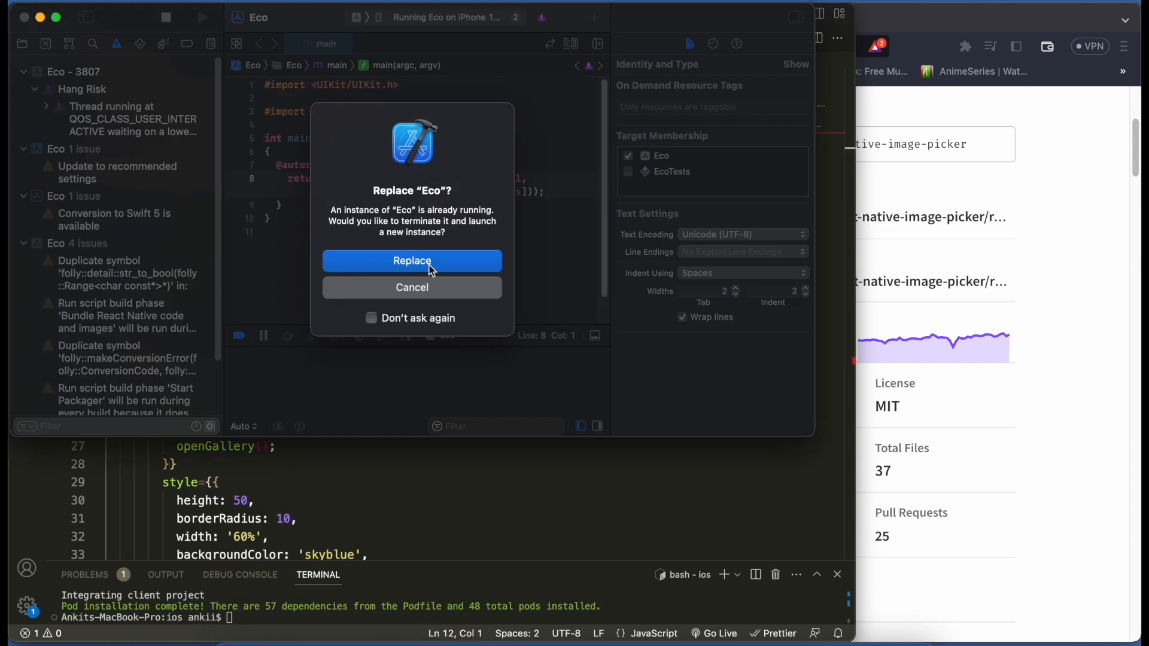
click(412, 261)
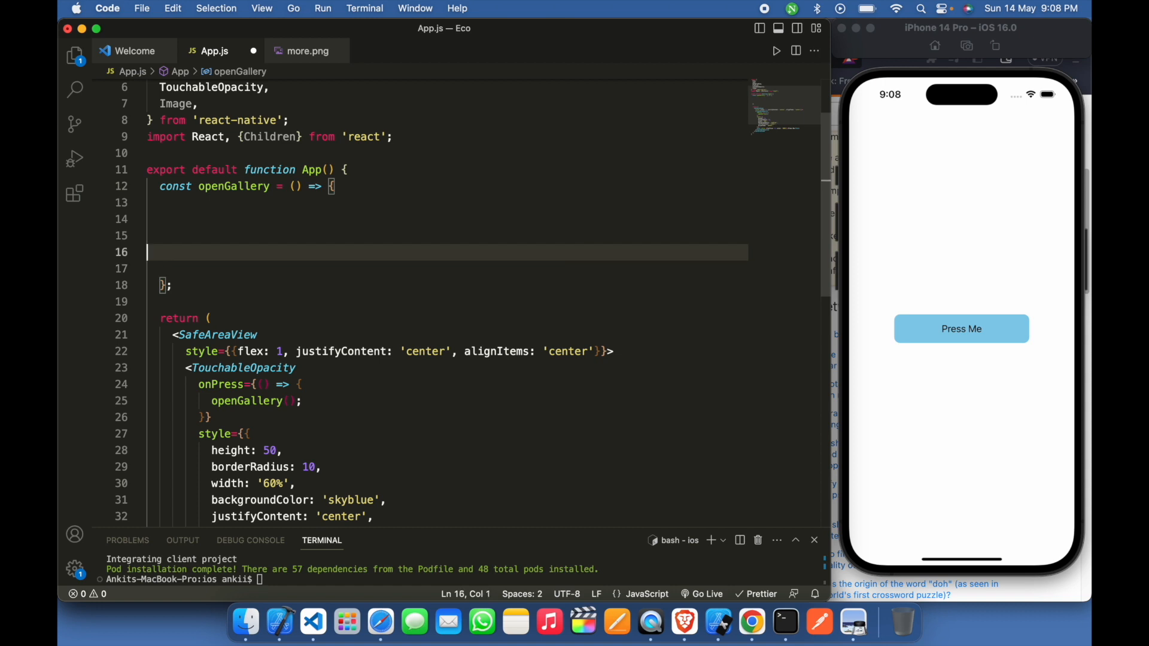
- Inside openGallery, call launchImageLibrary(options, response=>{}) with its auto-import from react-native-image-picker
key(Up)
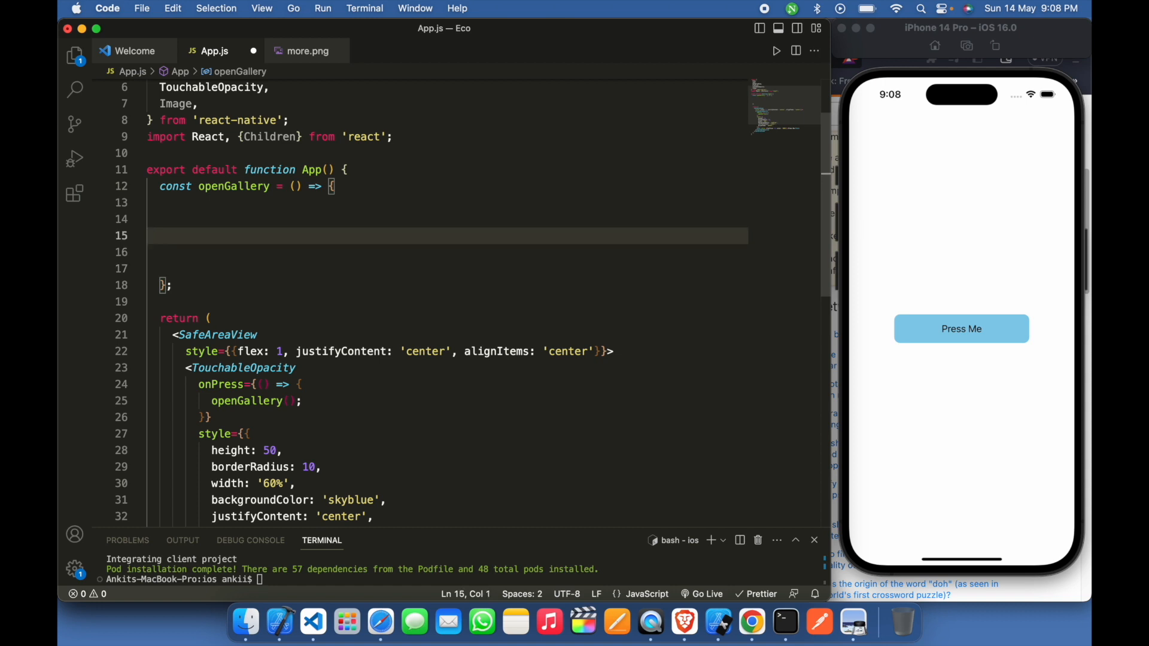
text(launchImageLibrary)
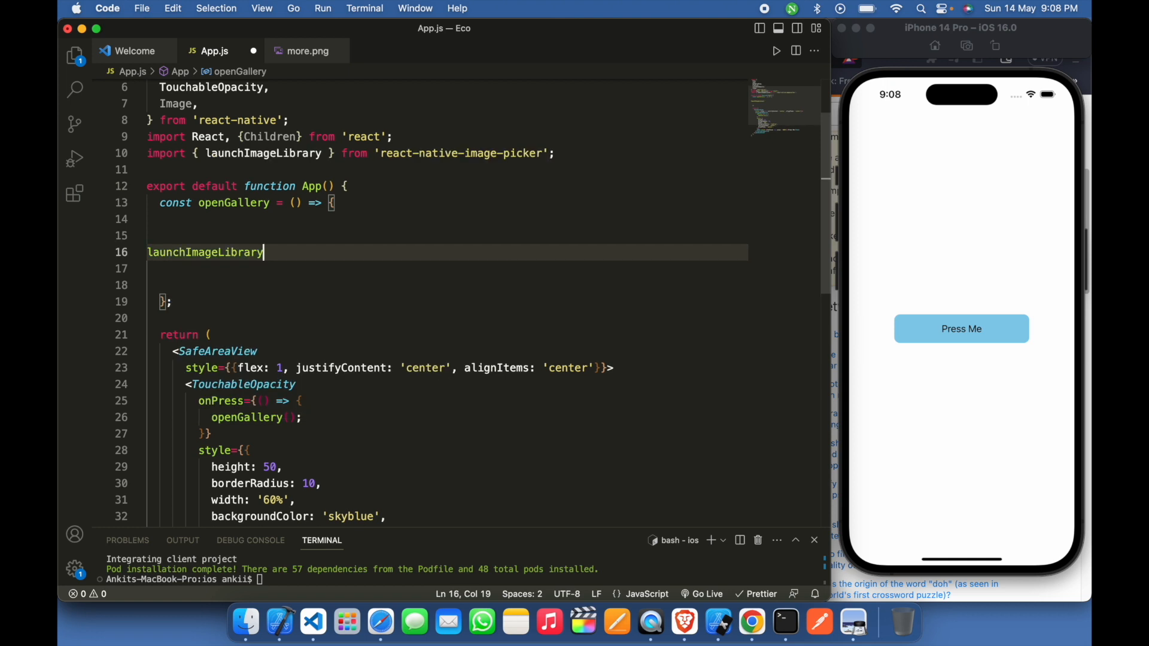
text(())
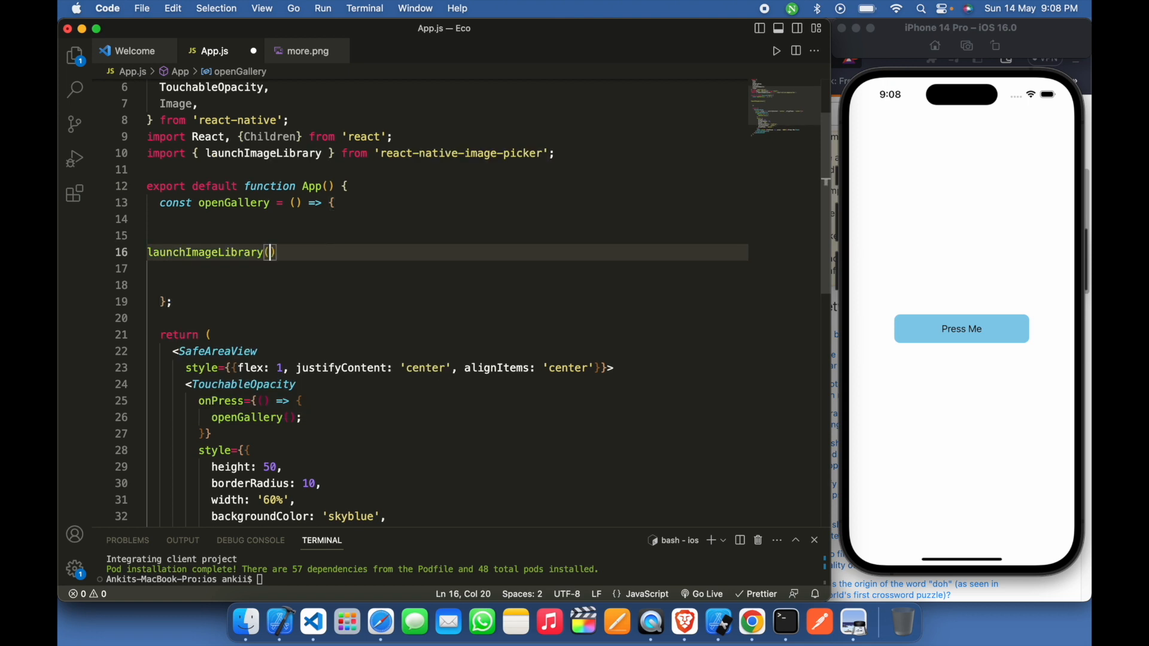
text(op)
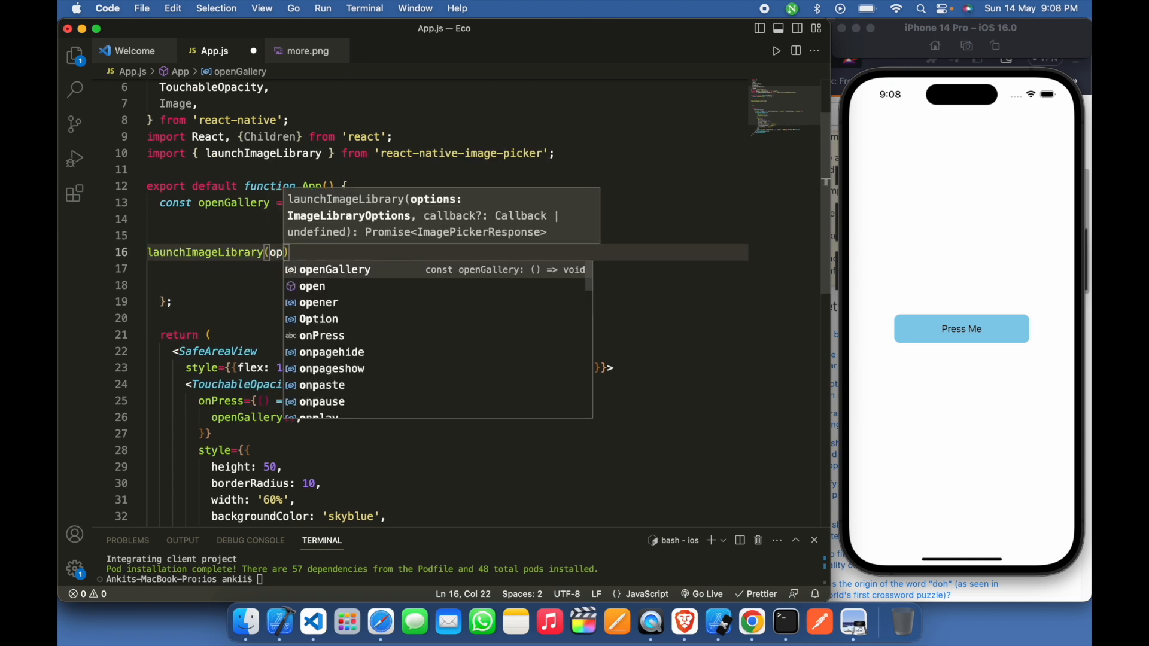
text(tions)
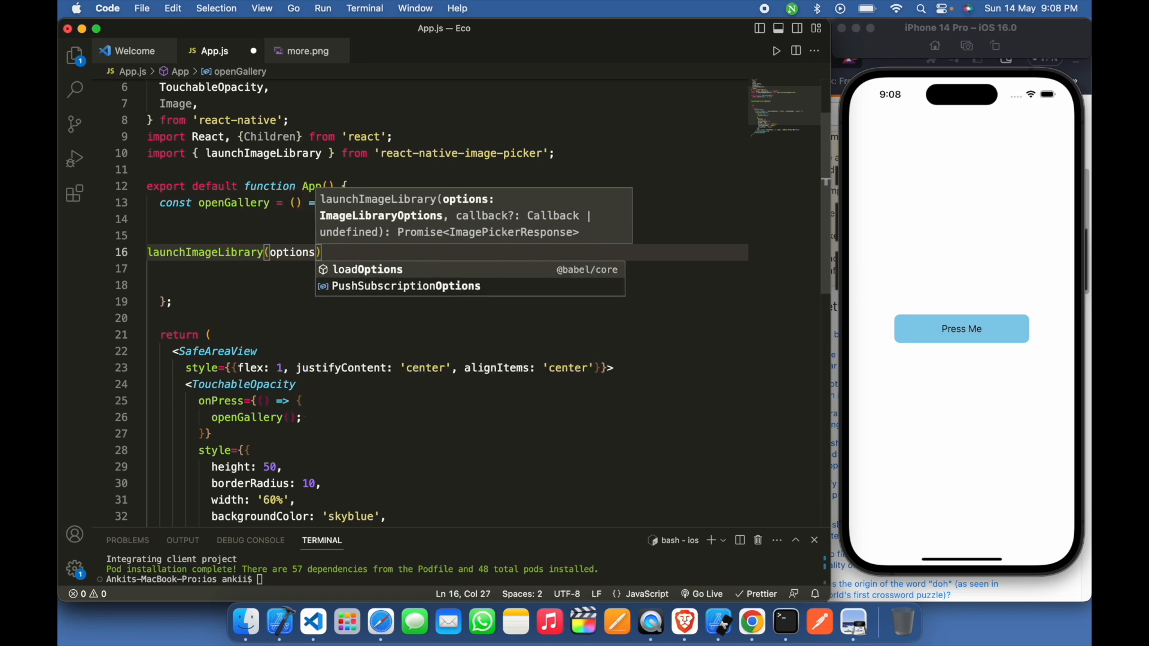
text(,res)
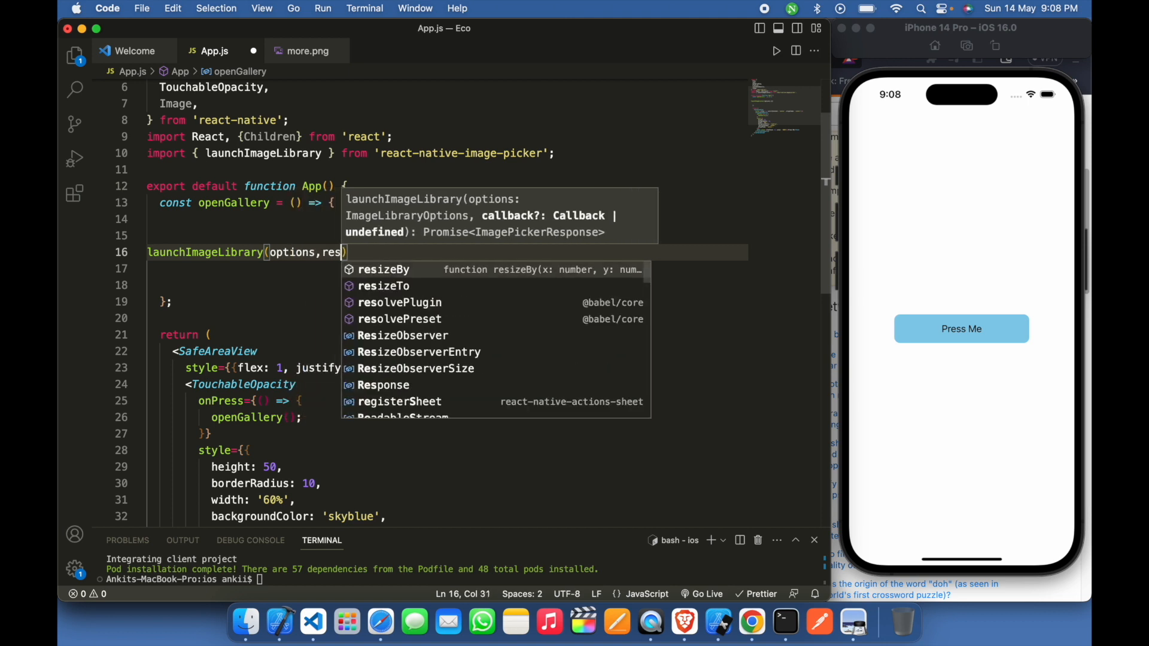
text(ponse)
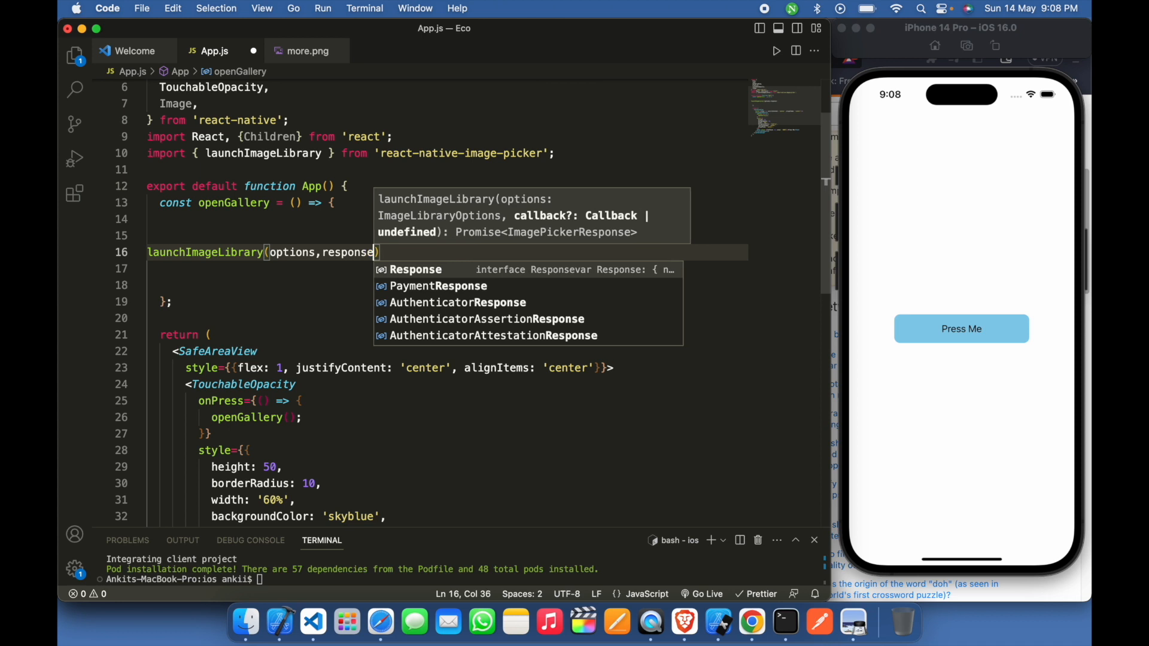
text(=>{)
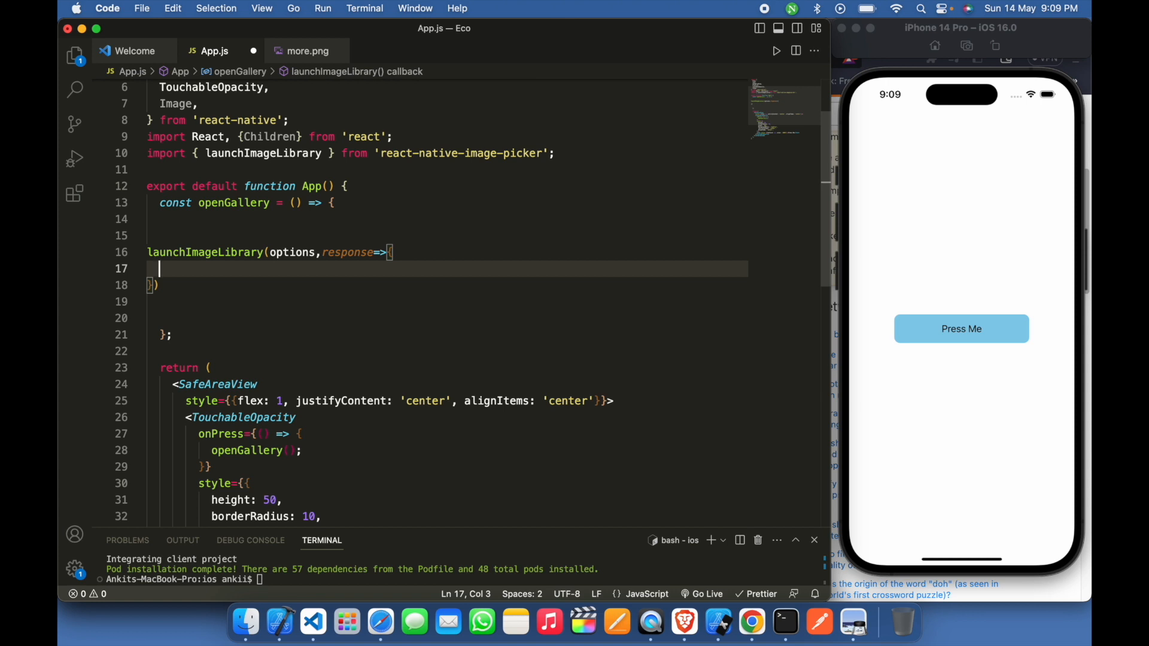
mouse_move(801, 242)
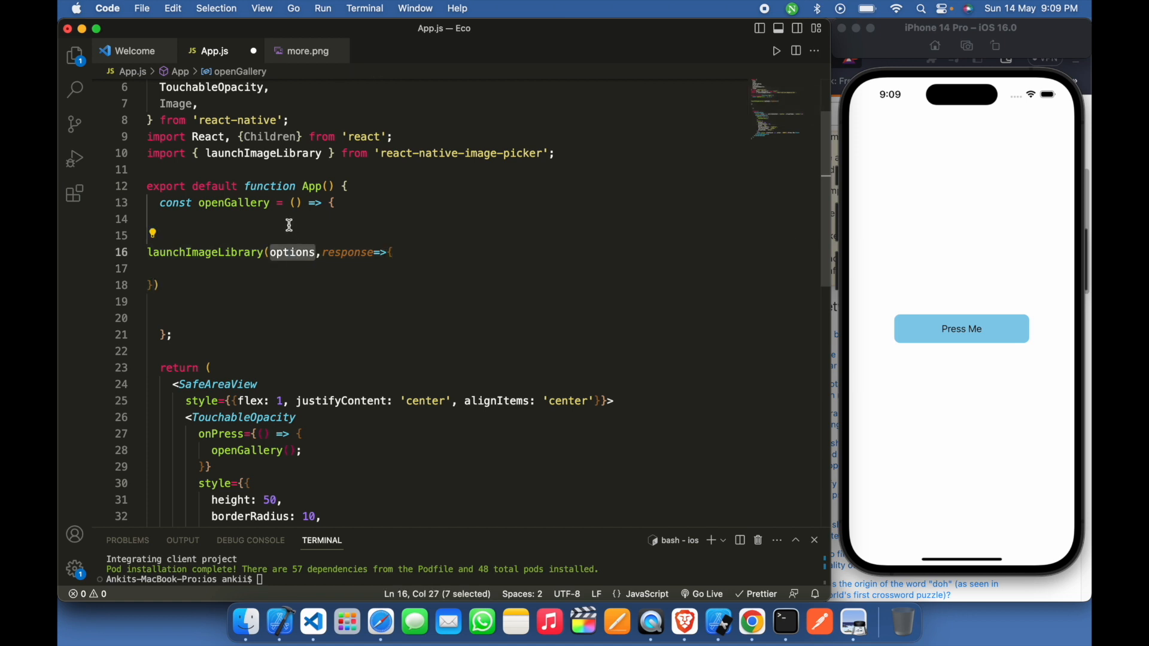
- Define options with mediaType 'photo' and includeBase64 false, then start coding in the callback
text(c)
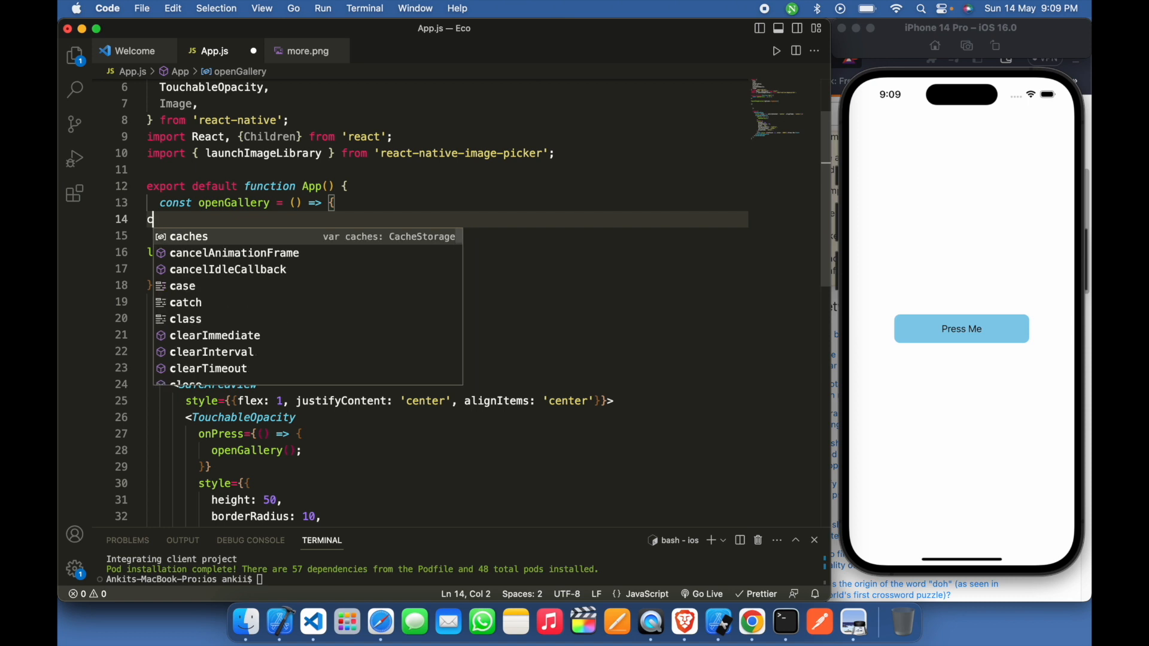
text(onst options:ImageLibraryOptions = {)
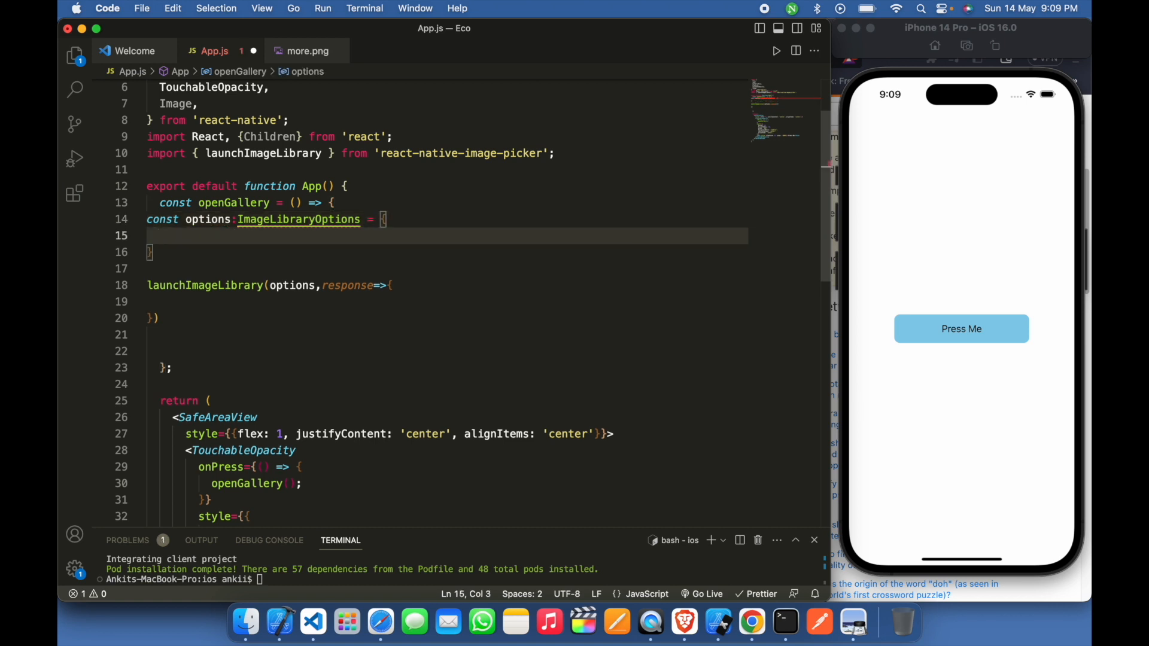
text(medi)
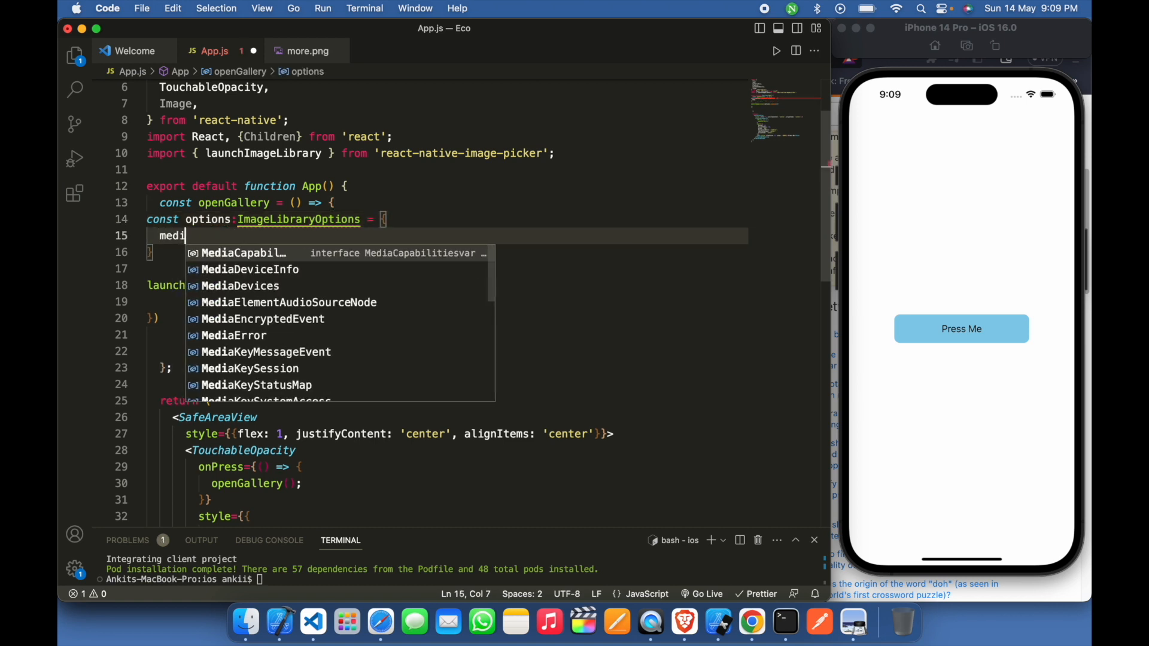
text(aType:')
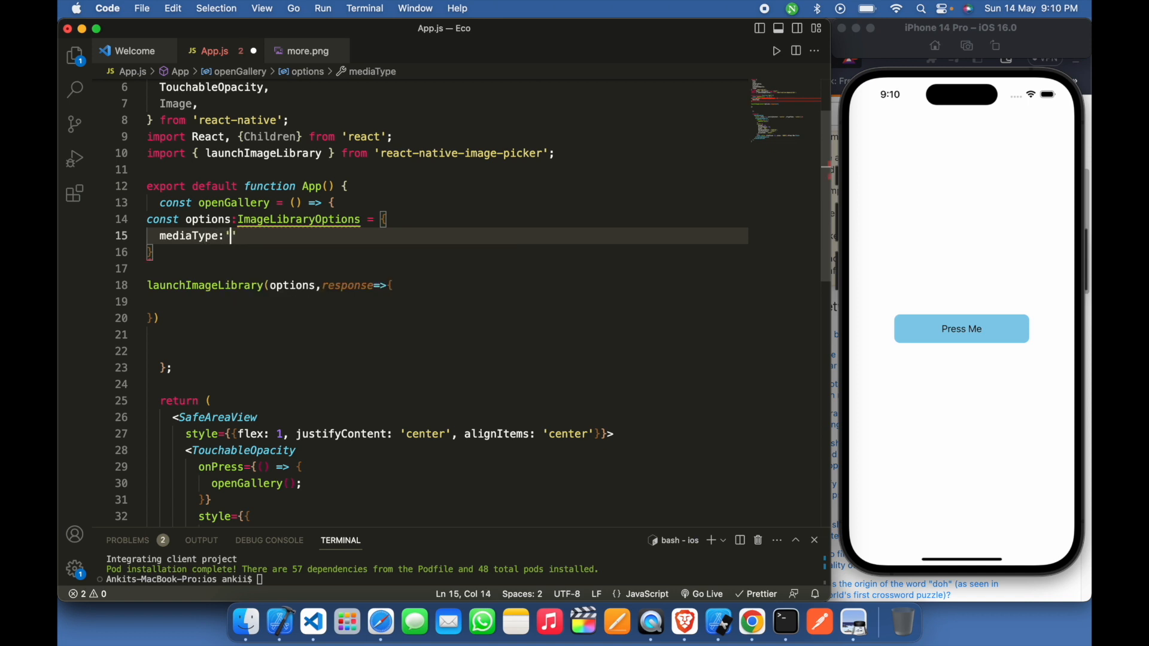
text(photo)
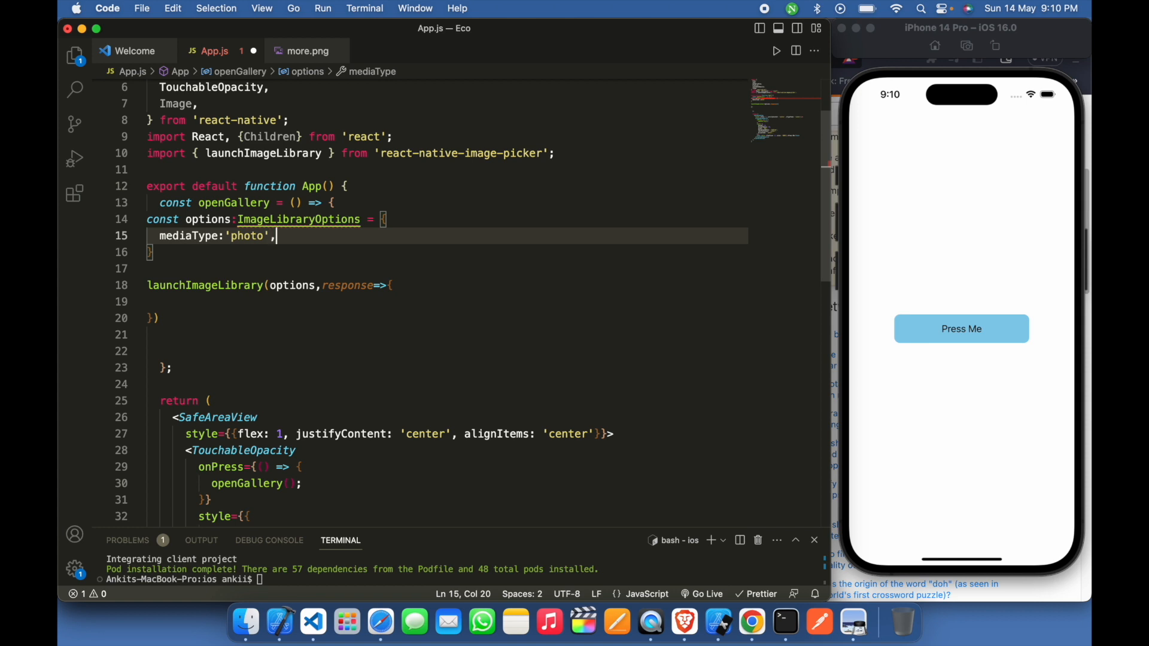
text(include)
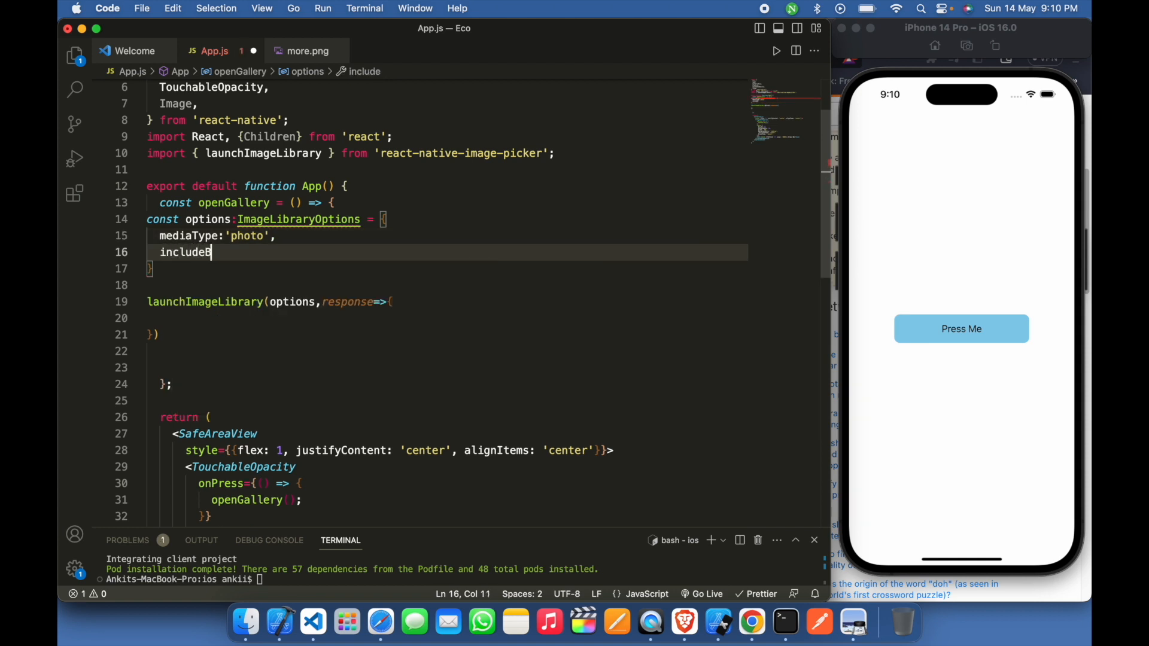
text(Base)
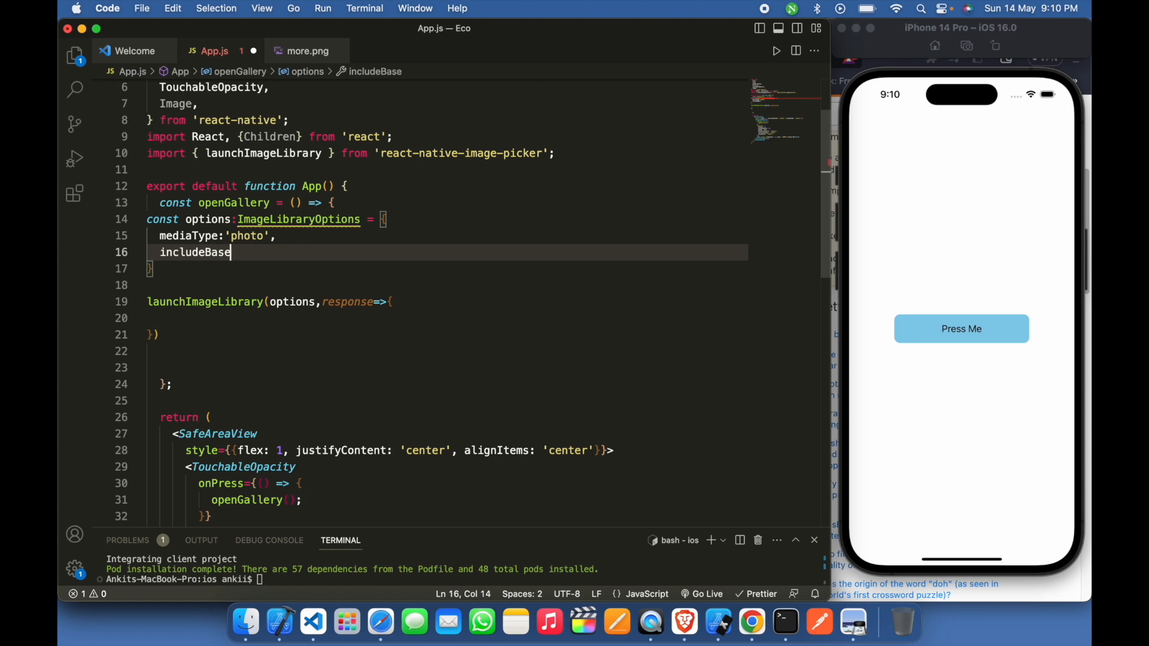
text(64:false)
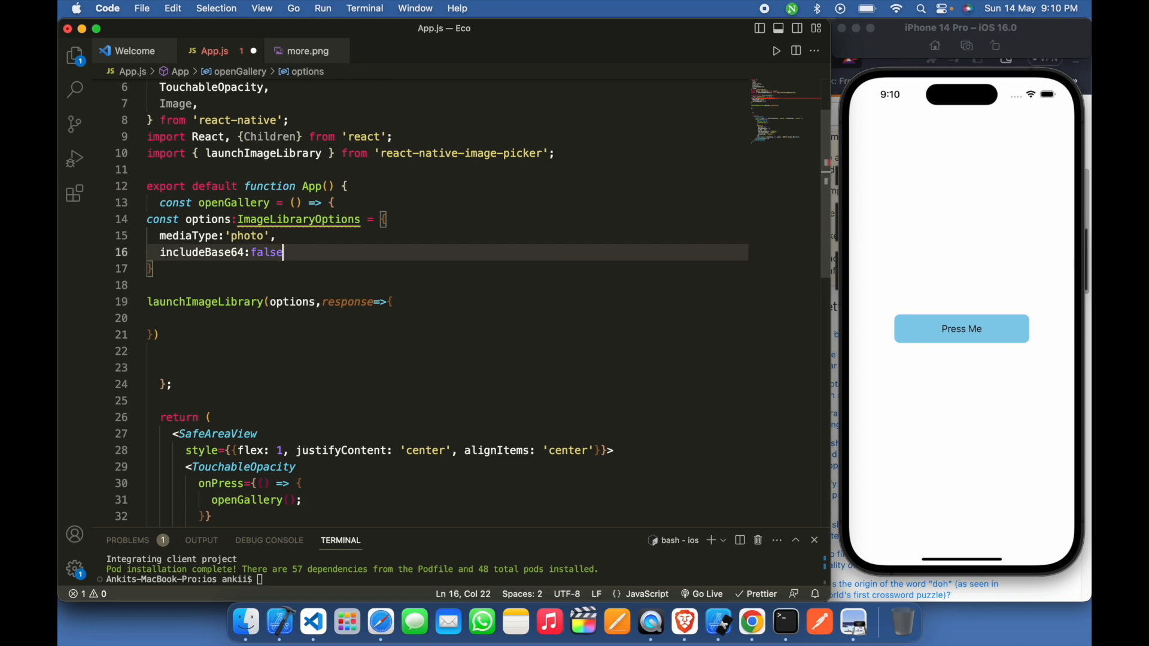
click(282, 251)
text(if)
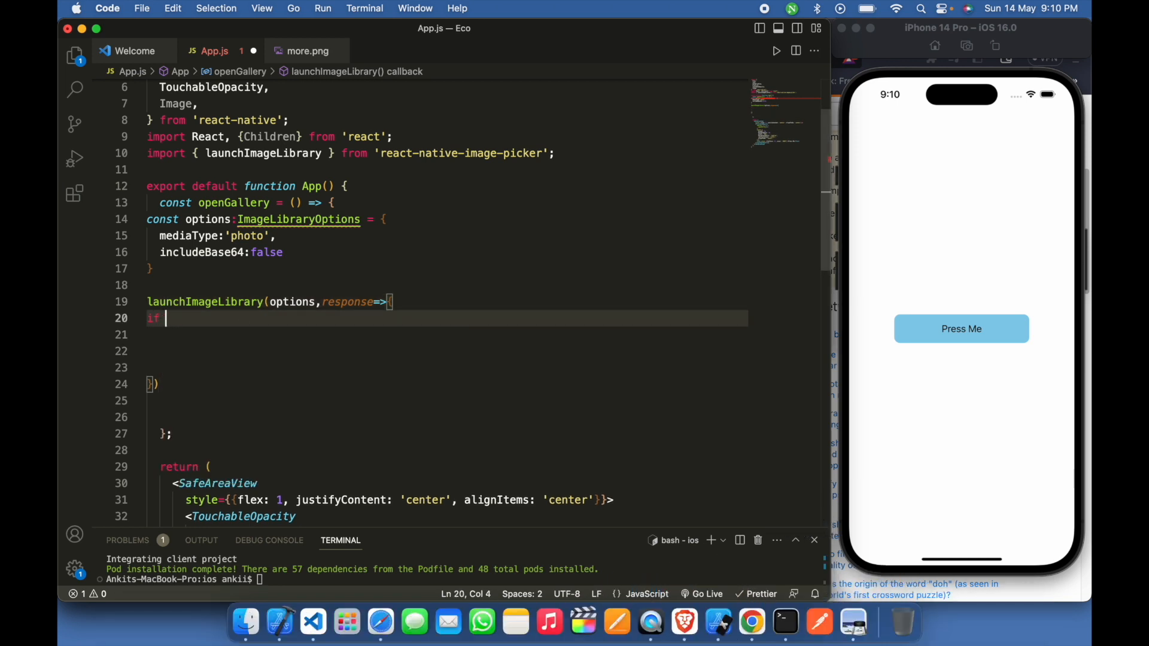
- Add an if response.didCancel branch logging 'canceled imagePicker'
text(response.)
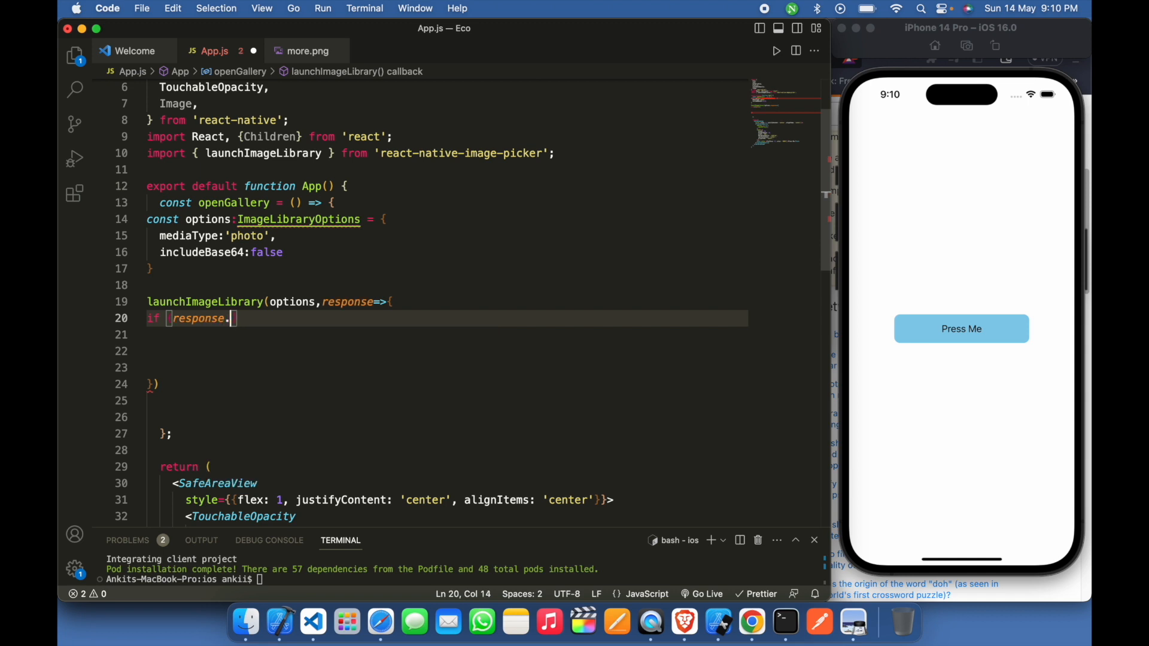
text(didCancel)
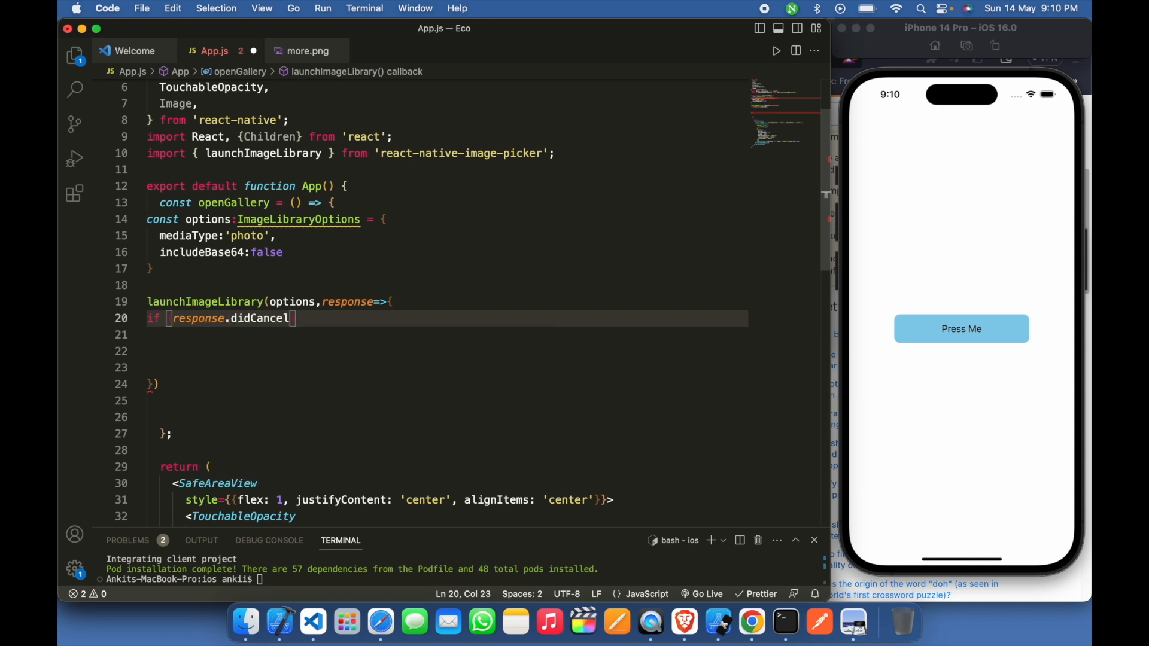
text({)
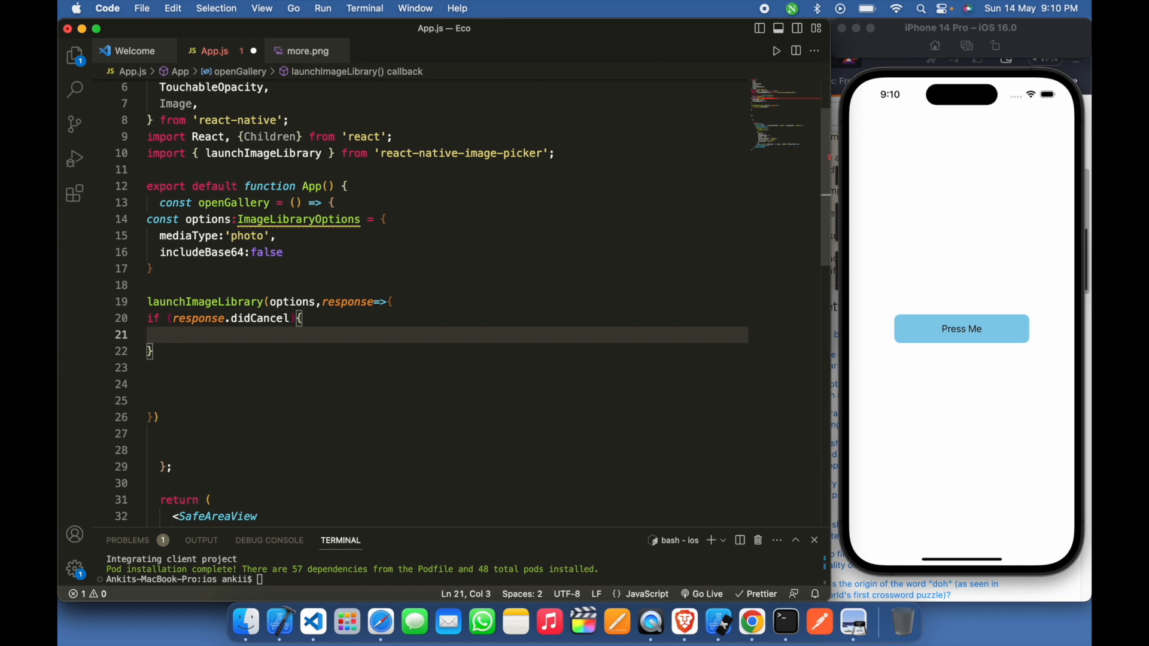
text(cl)
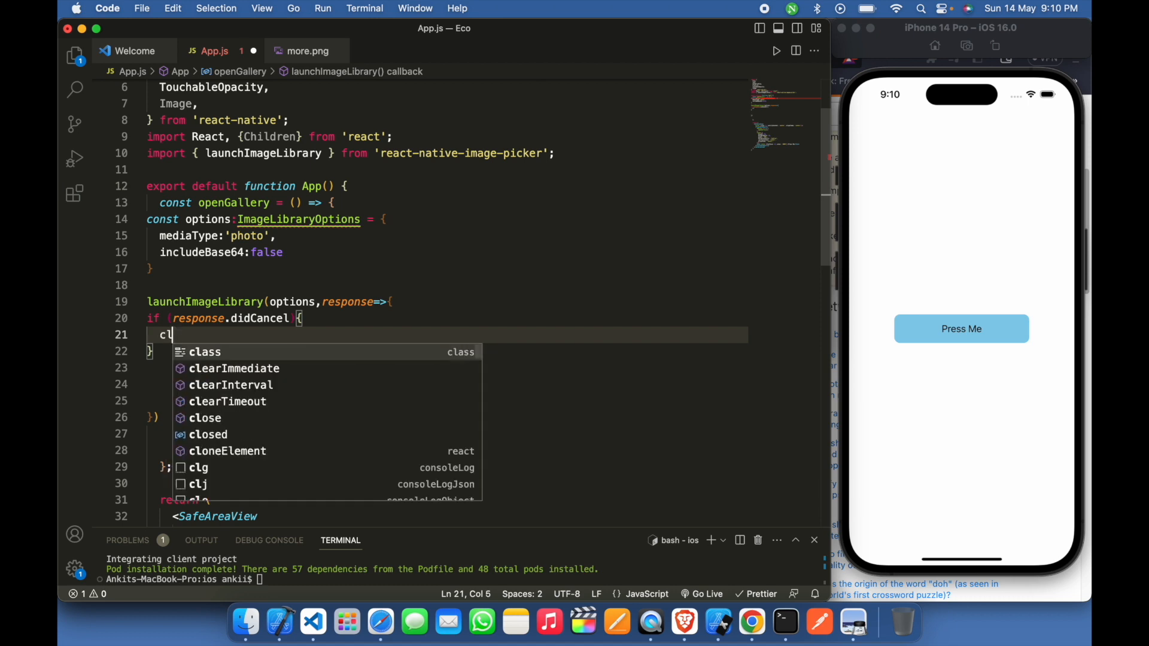
text(g('User)
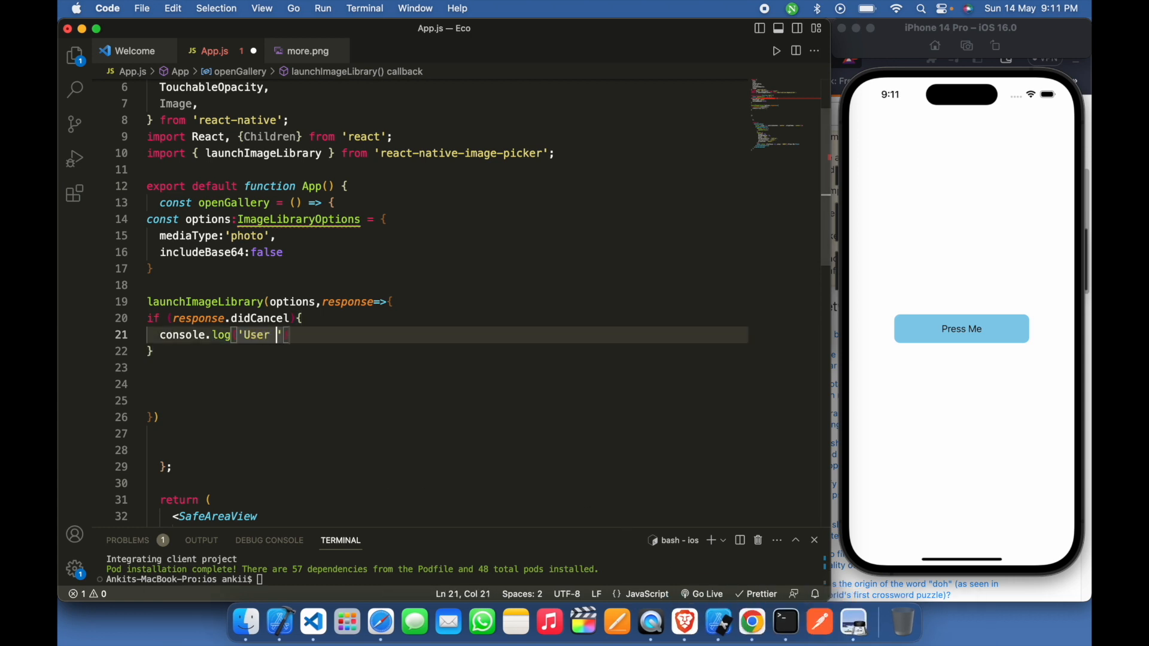
text(canceled)
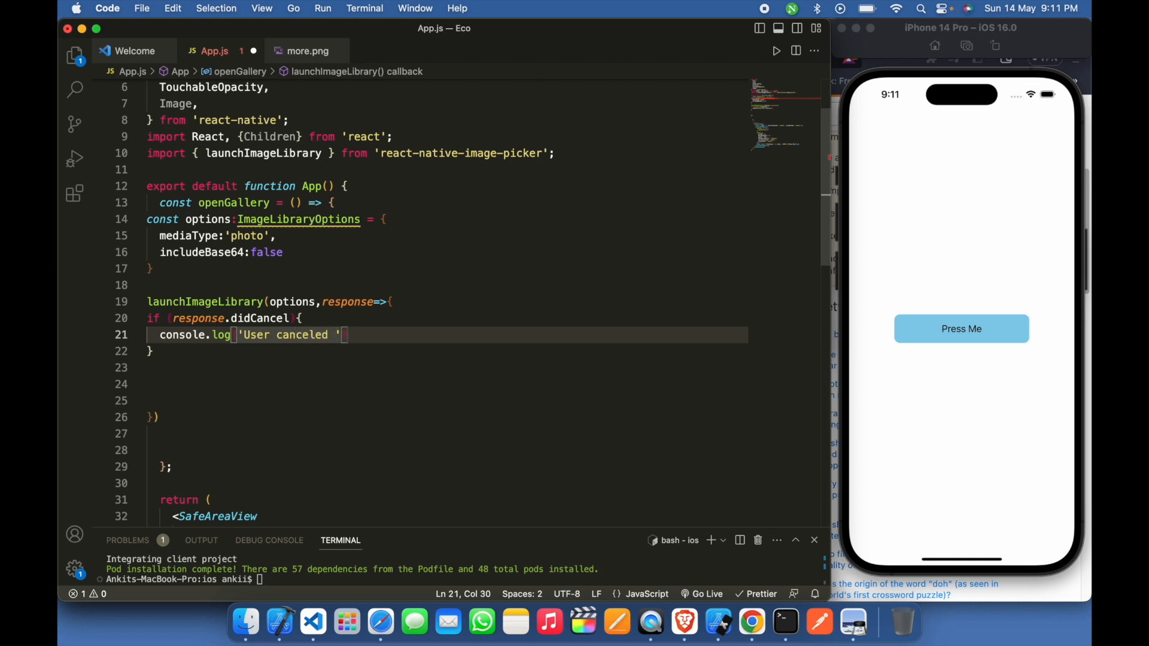
text(imagep)
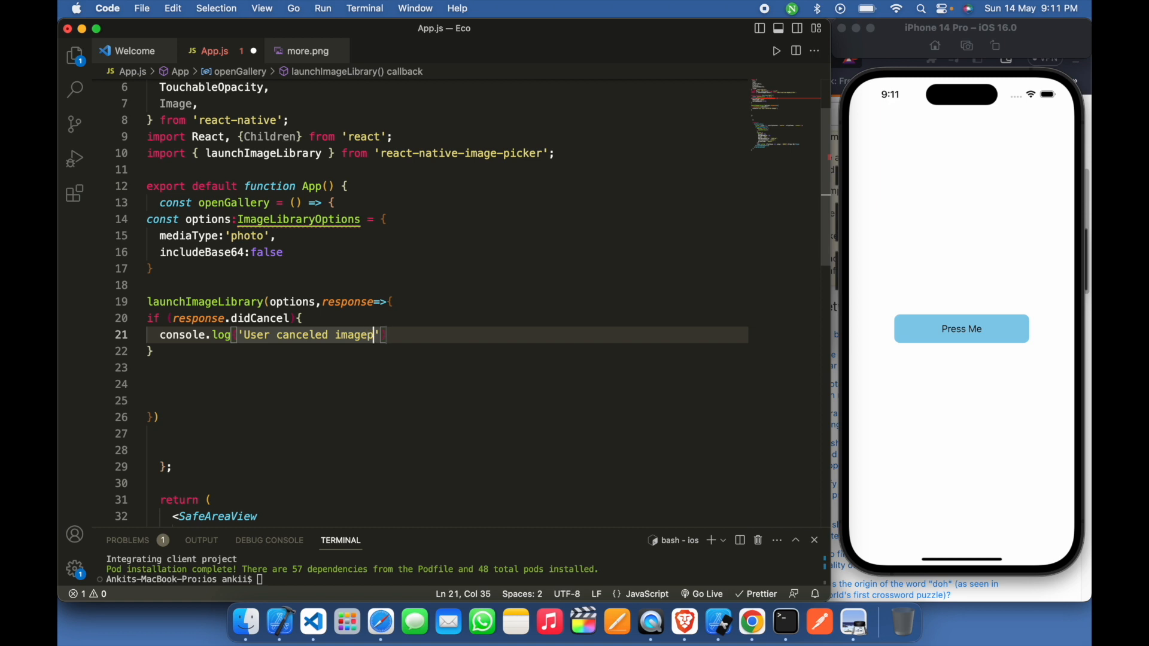
text(Icker)
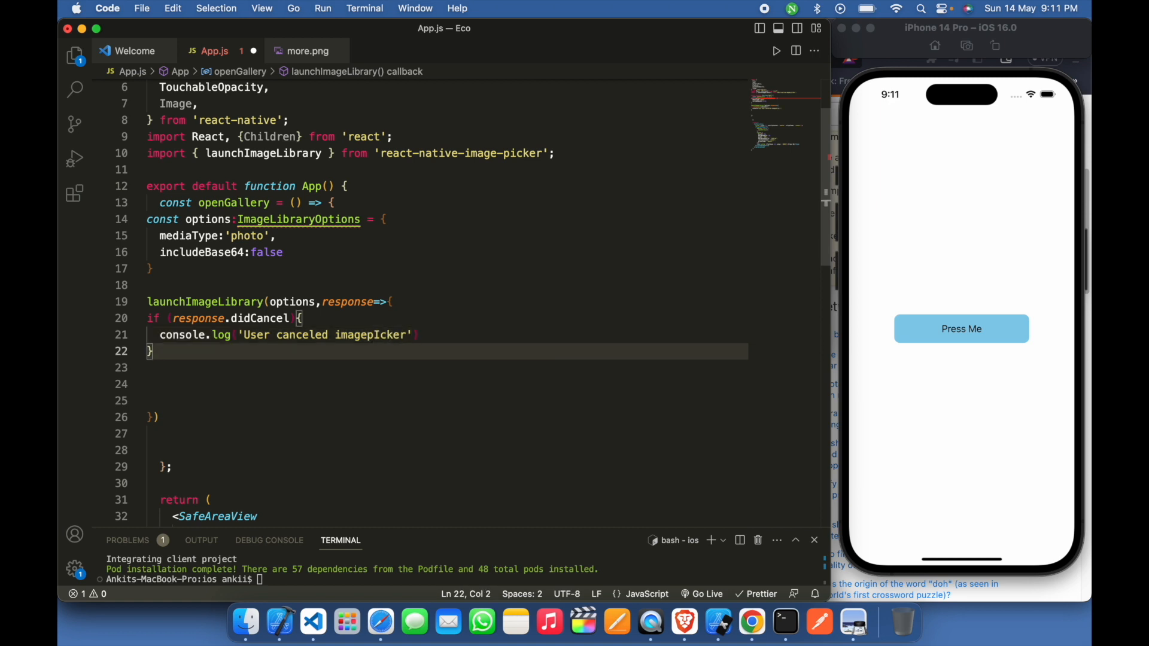
- Add an else if response.errorCode branch logging the errorCode with an "err" label
text(else if)
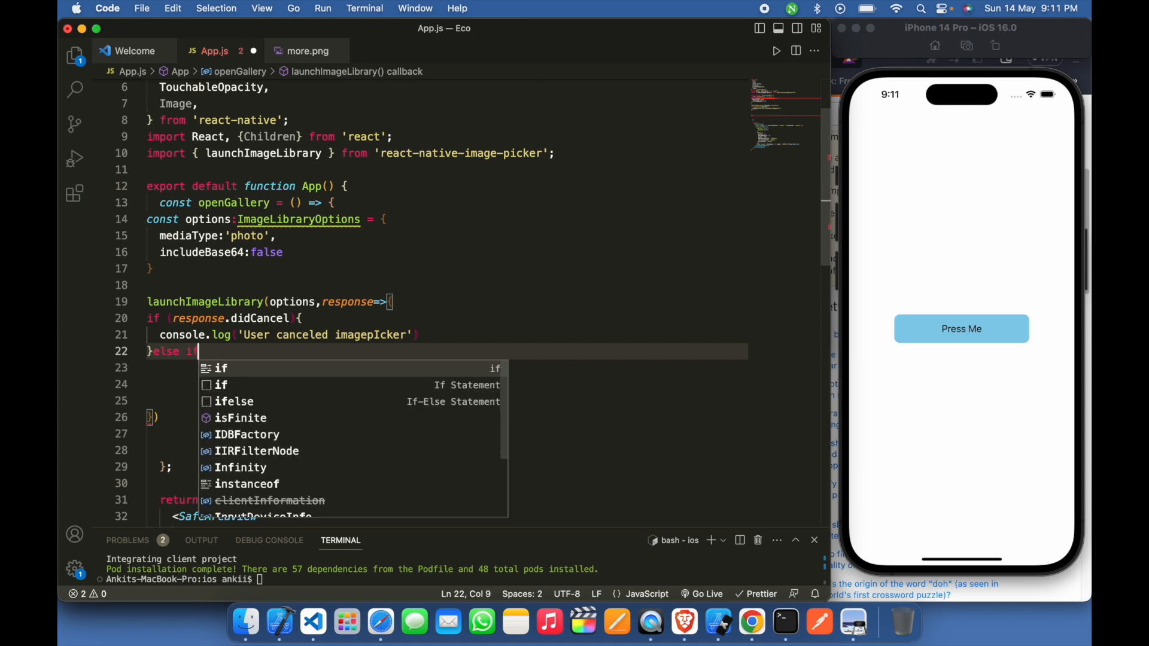
text({})
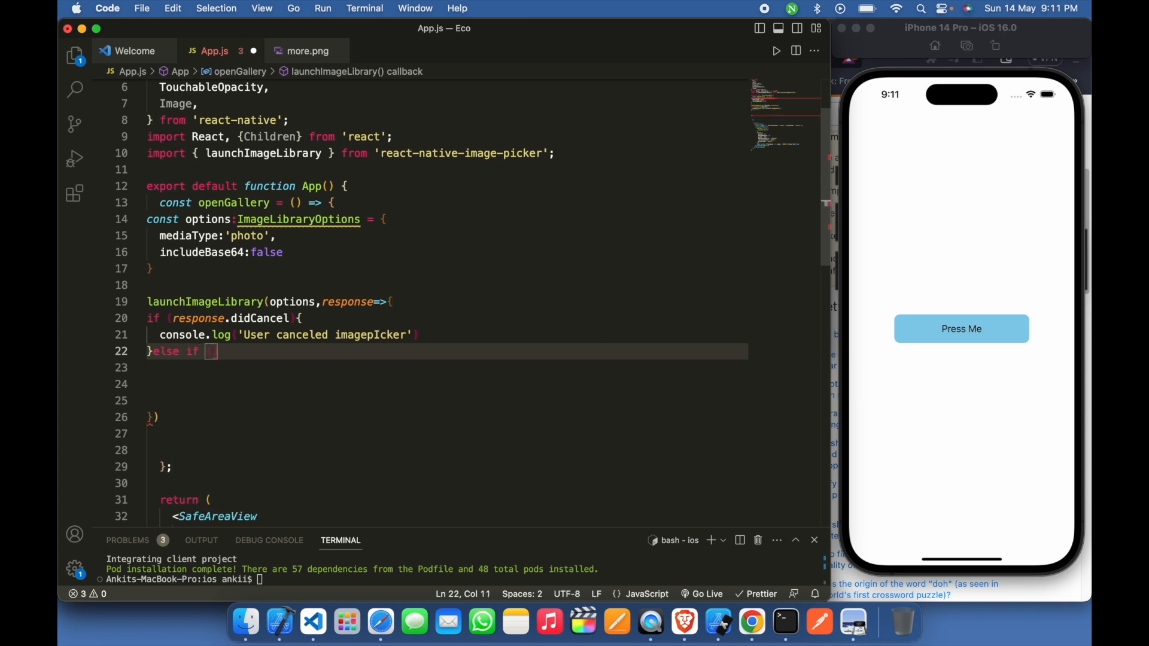
text({})
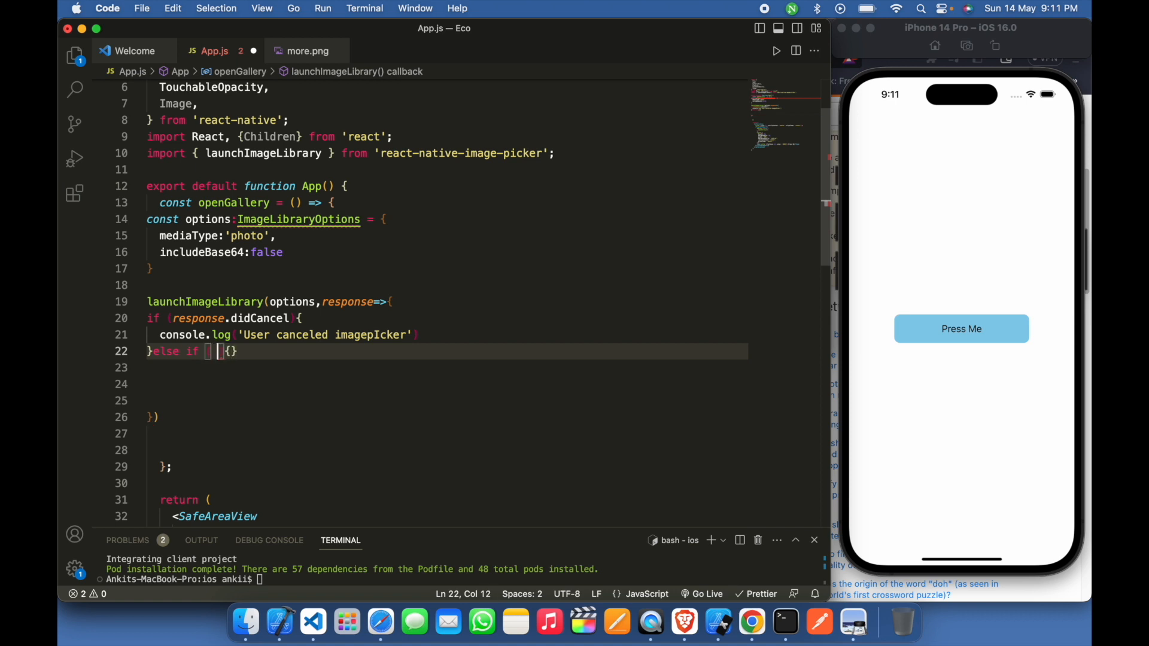
text(response)
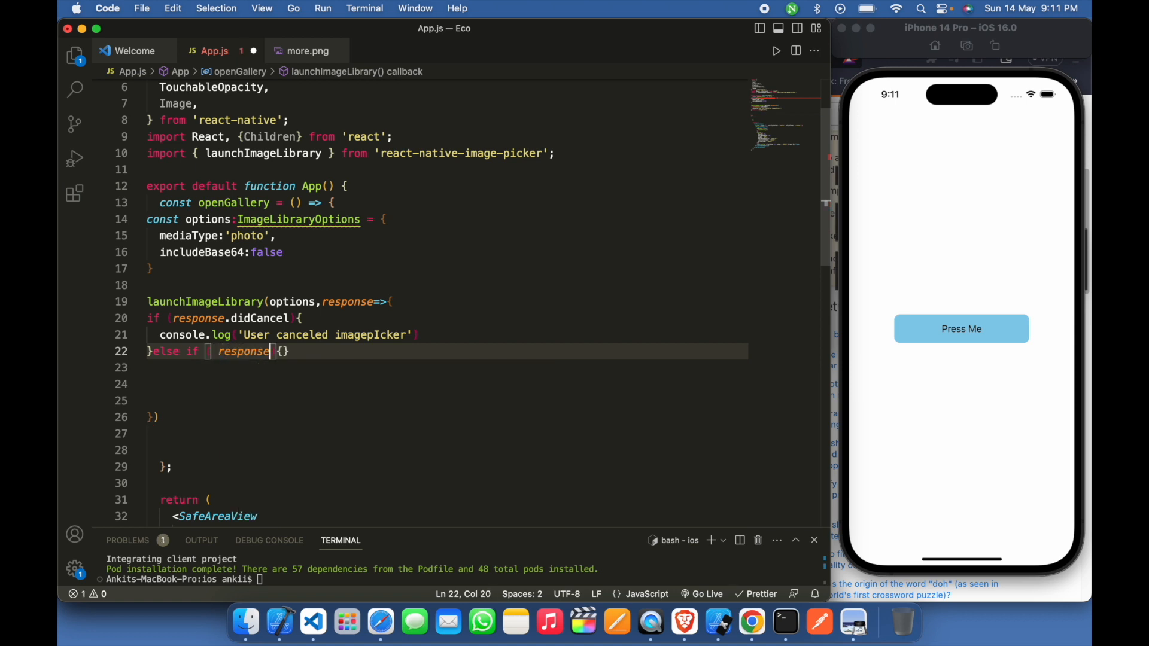
text(.)
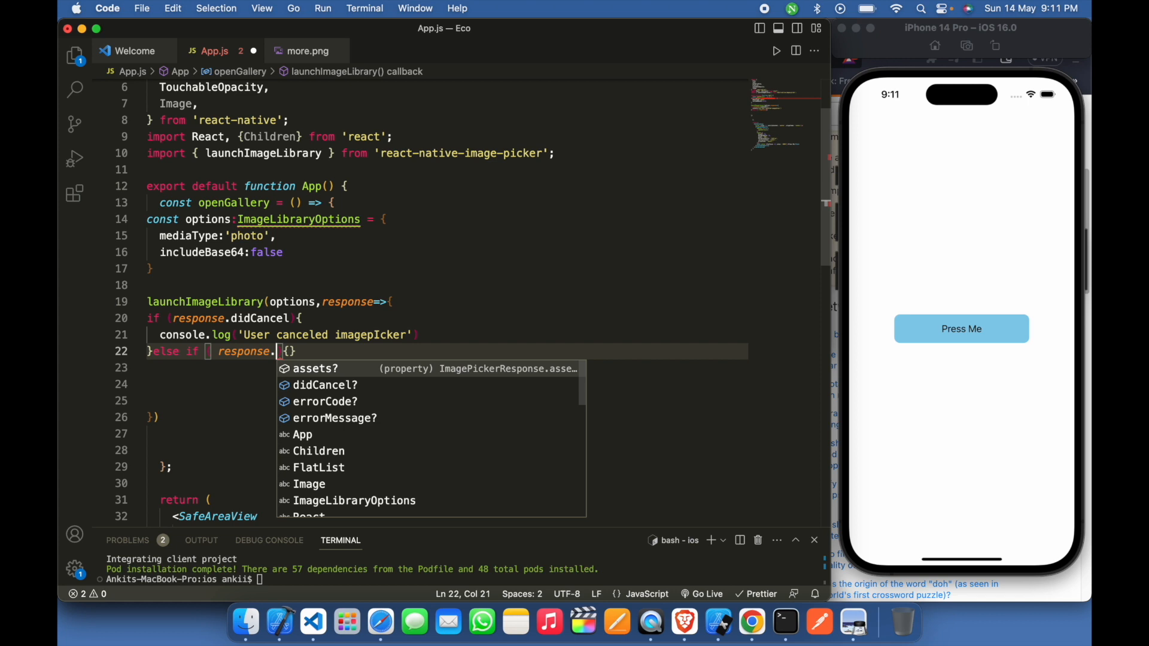
text(errorCode ))
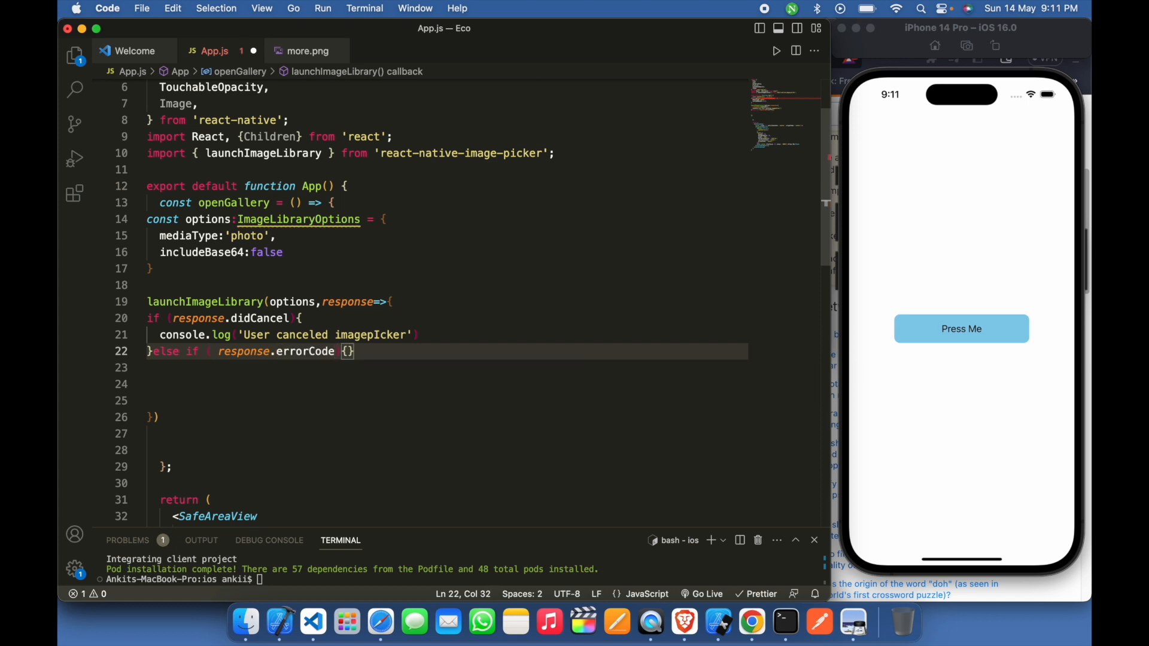
text(cl)
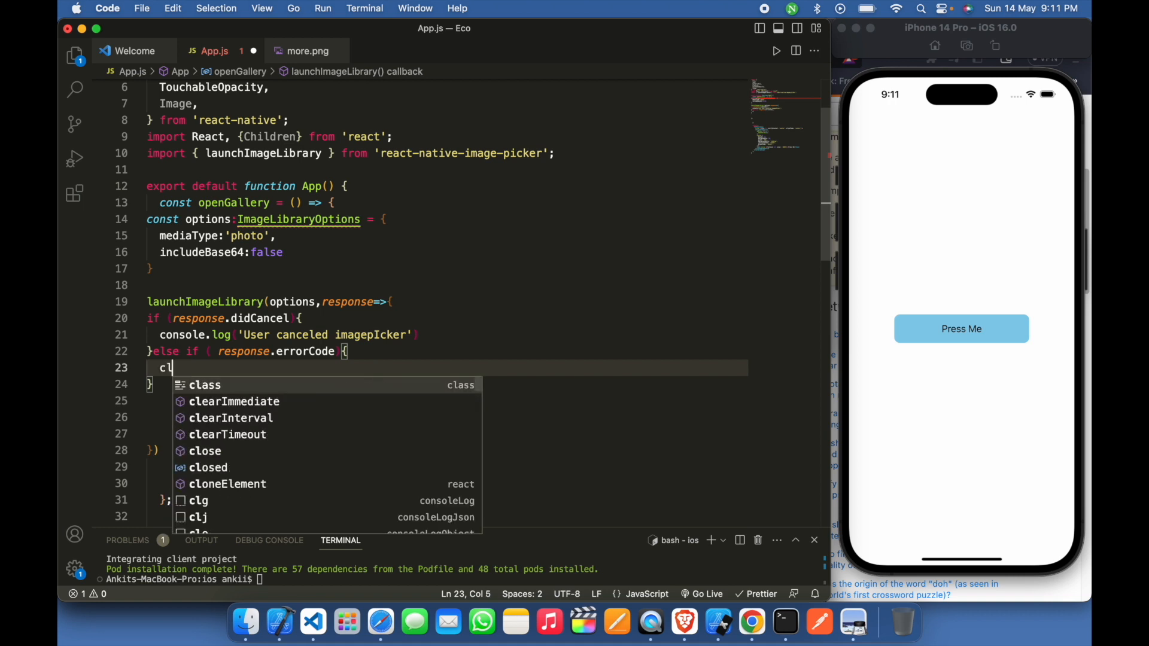
text(console.log 'first')
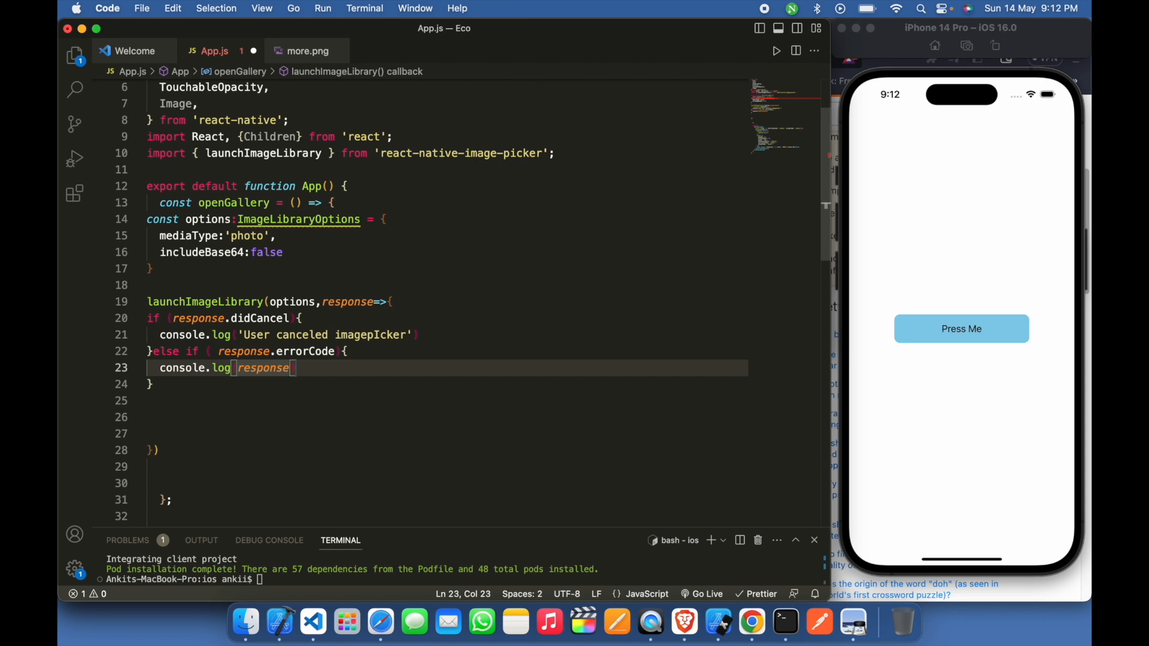
text(.)
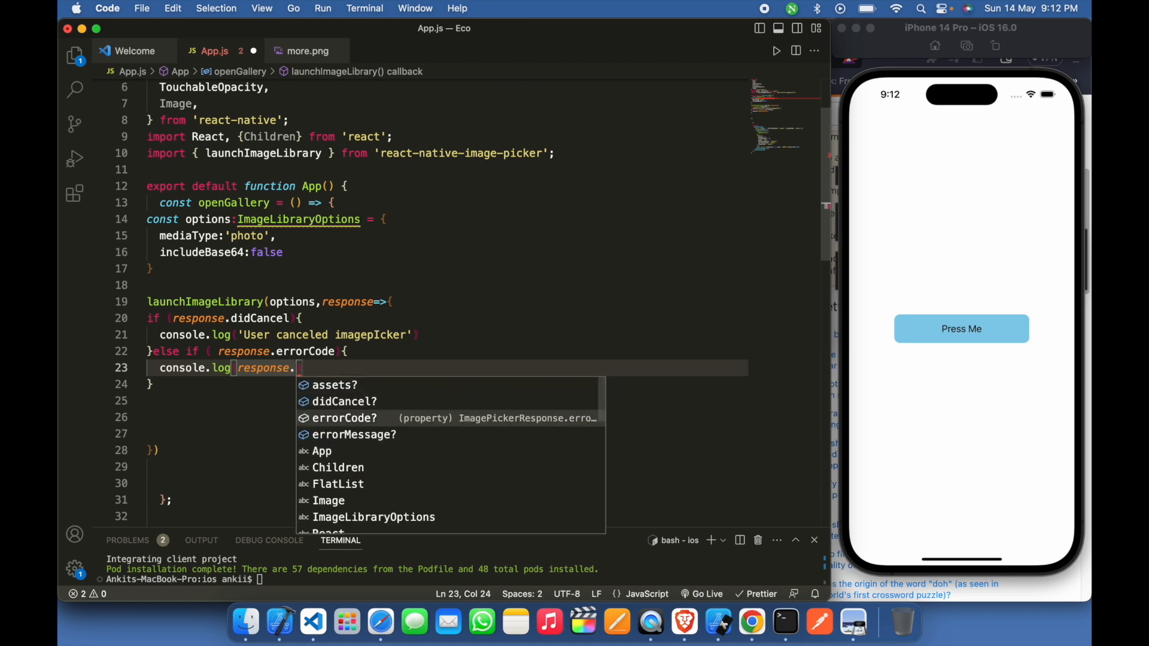
text(errorCode,)
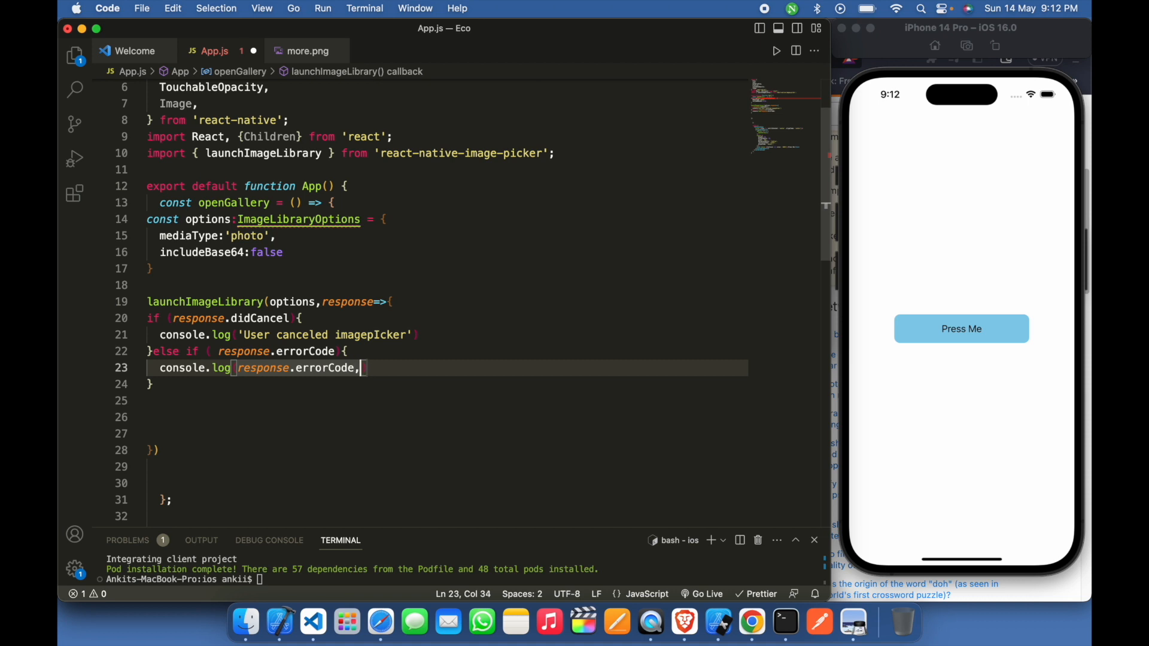
text("err)
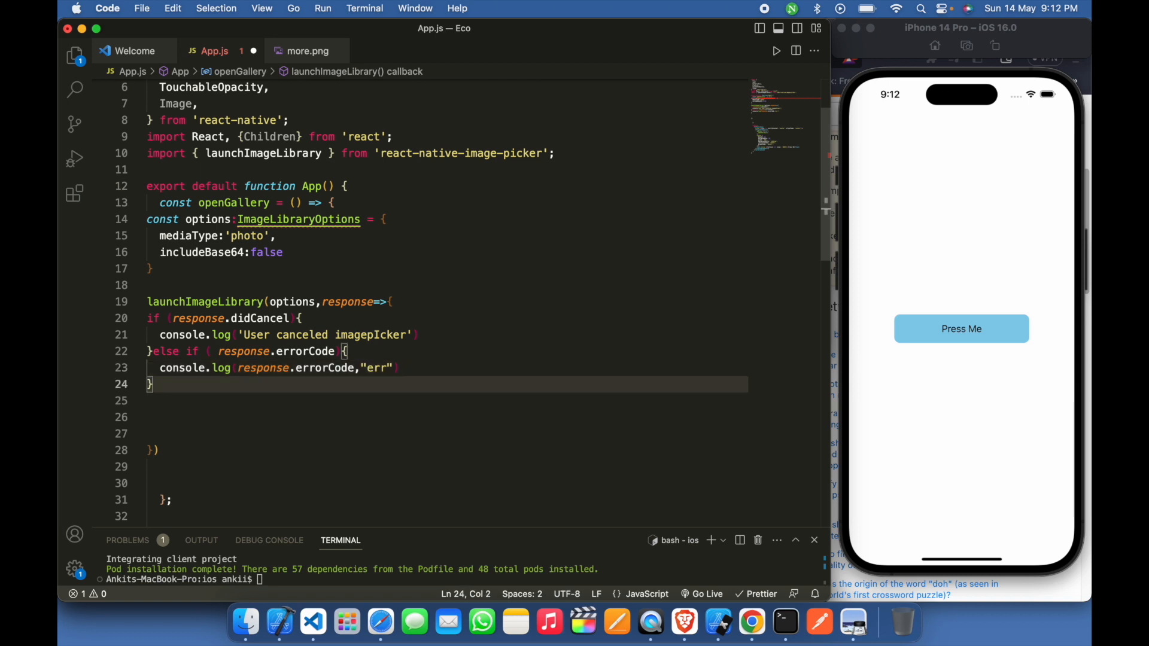
- Add an else branch that logs the whole response
text(e)
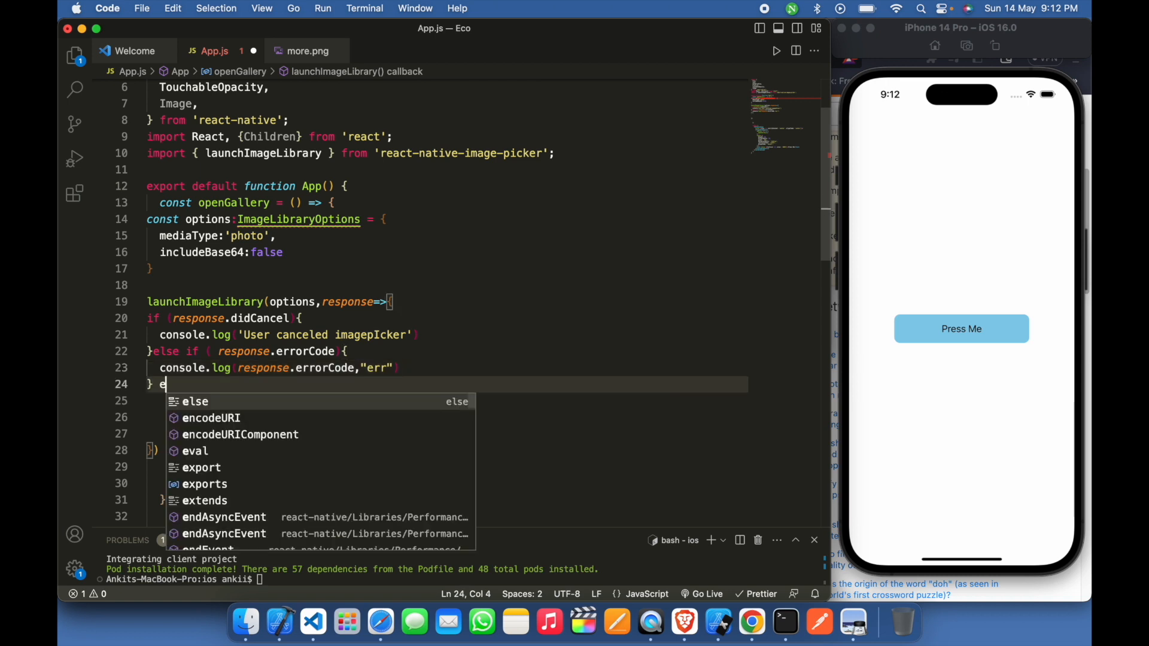
text(lse)
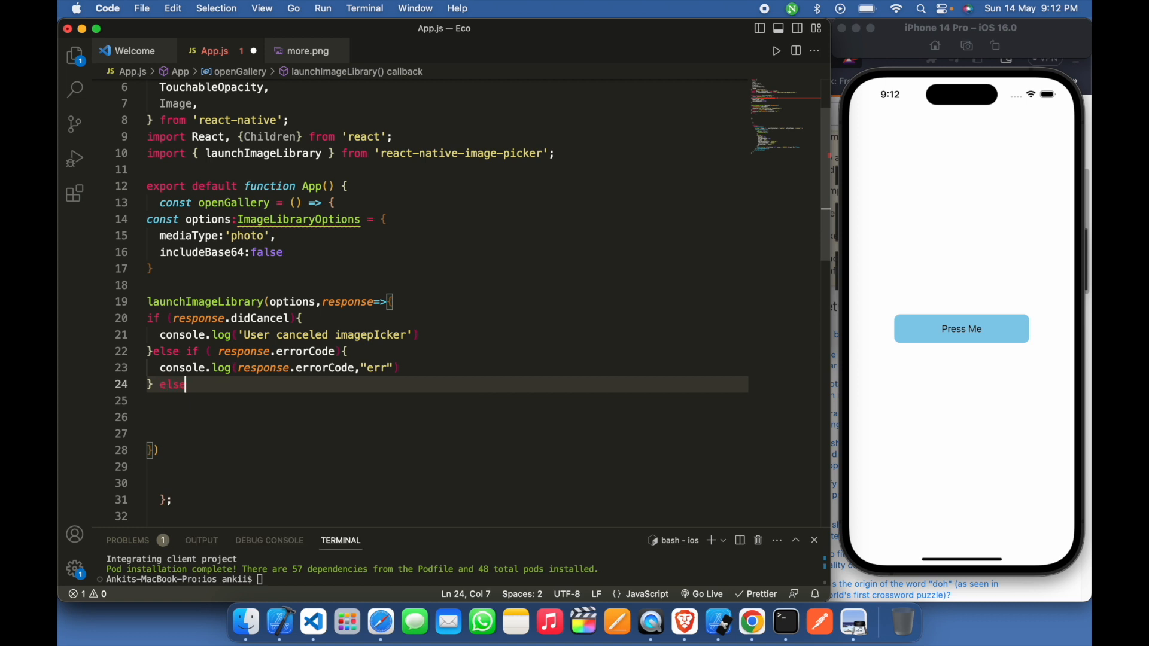
text({)
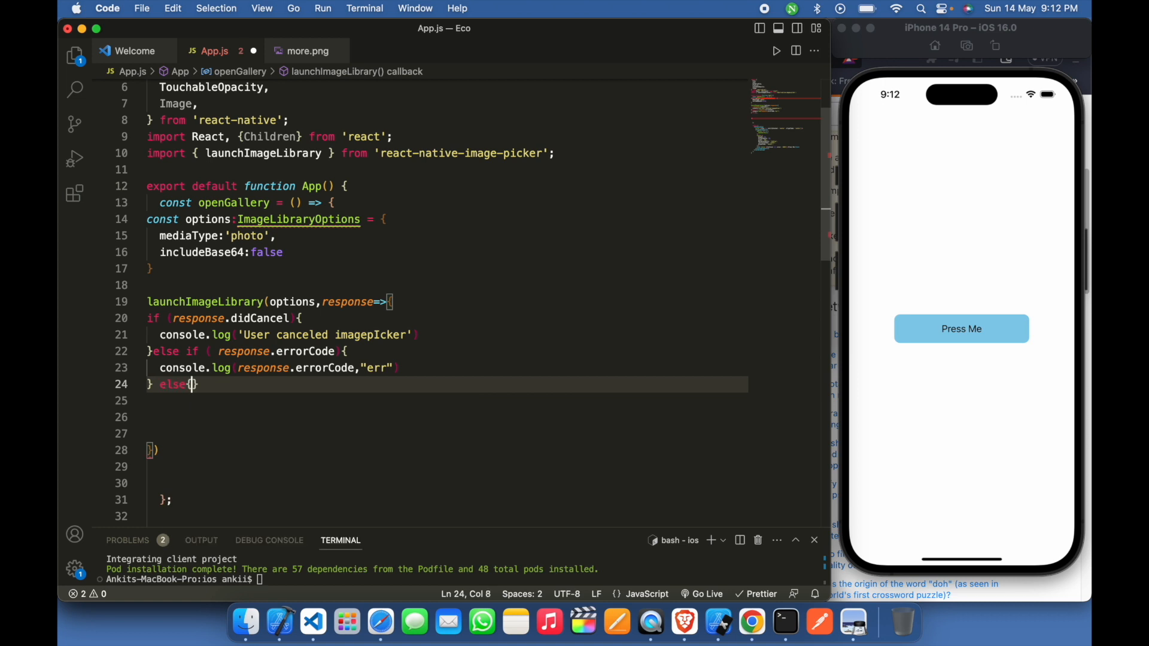
text(cl)
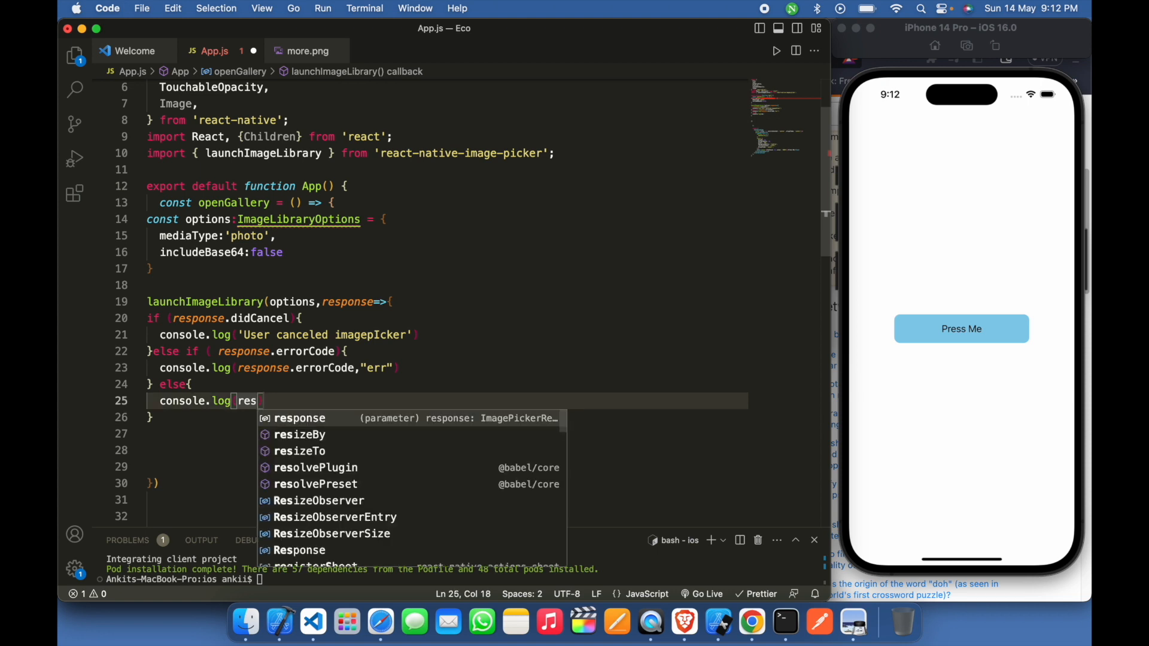
click(298, 418)
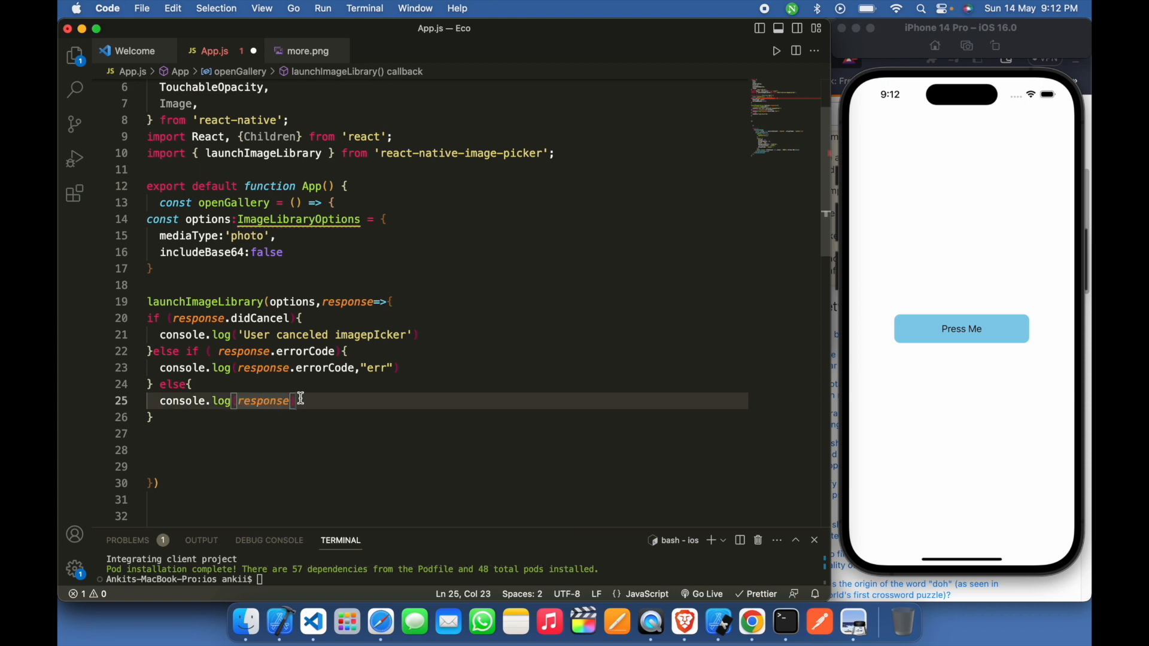
- Save App.js, check Metro's response log, and change the logged value to response.assets
key(cmd+s)
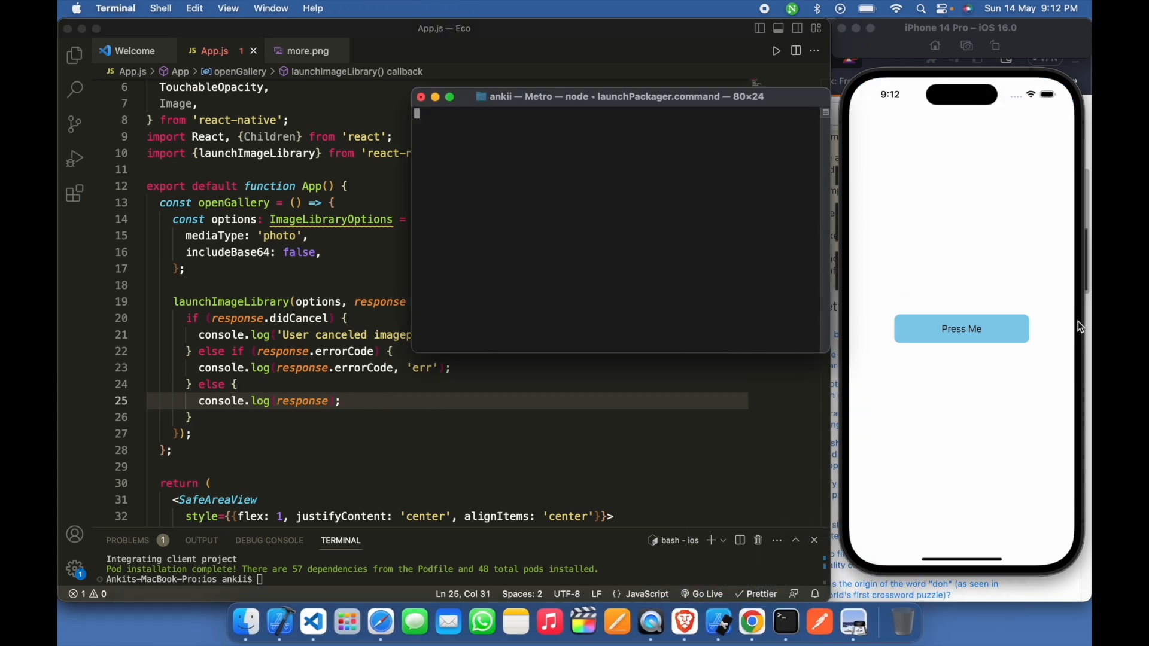
click(961, 328)
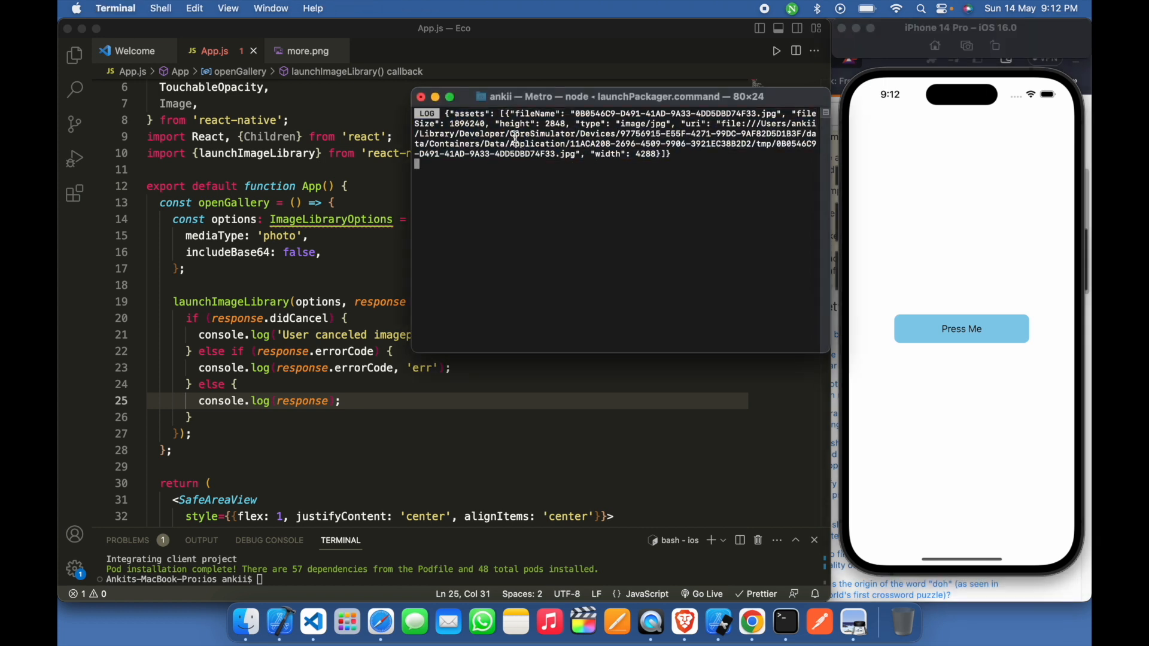
double_click(534, 113)
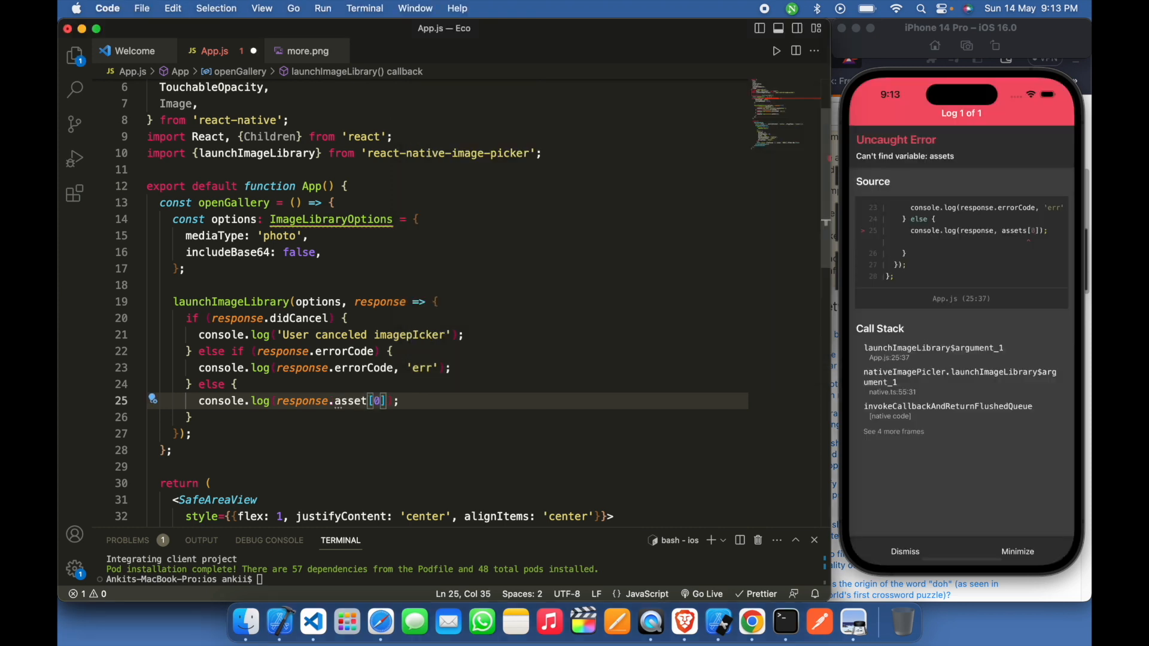
text(assets)
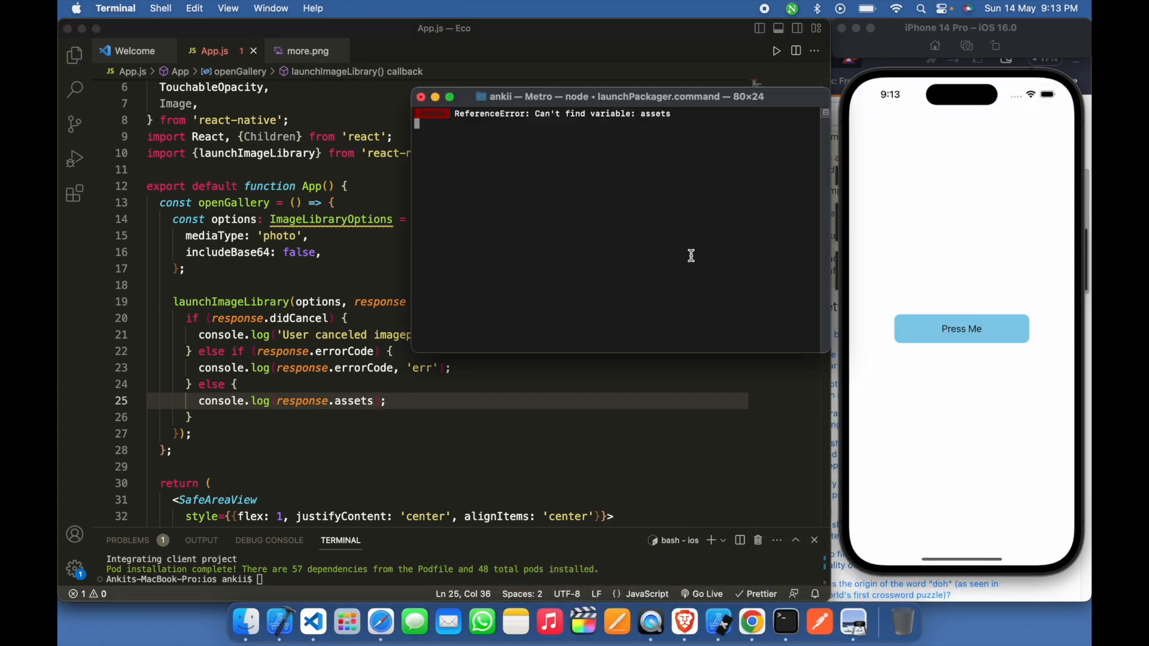
click(961, 329)
text([)
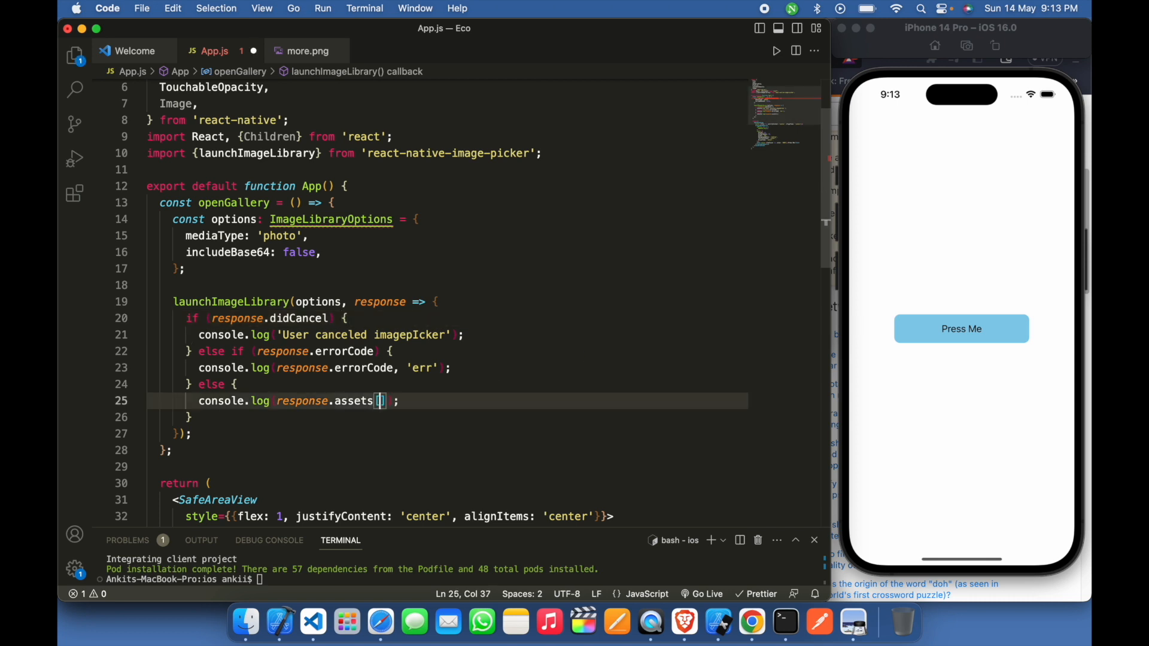
- Change the log to response.assets[0].fileName
text(0)
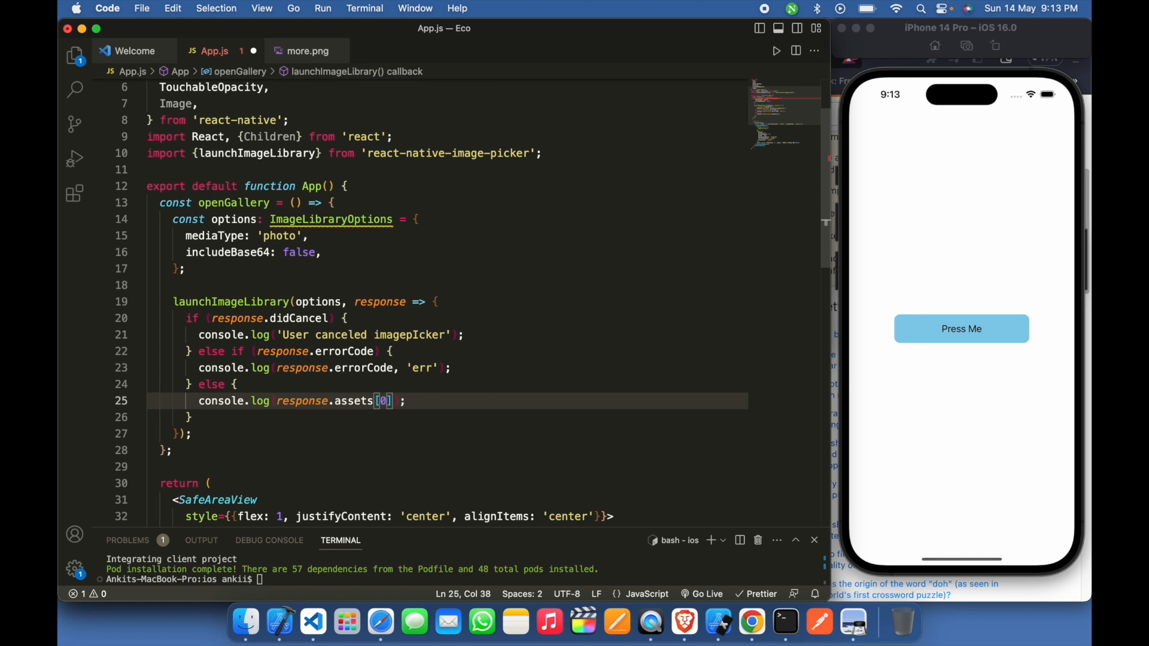
text(.)
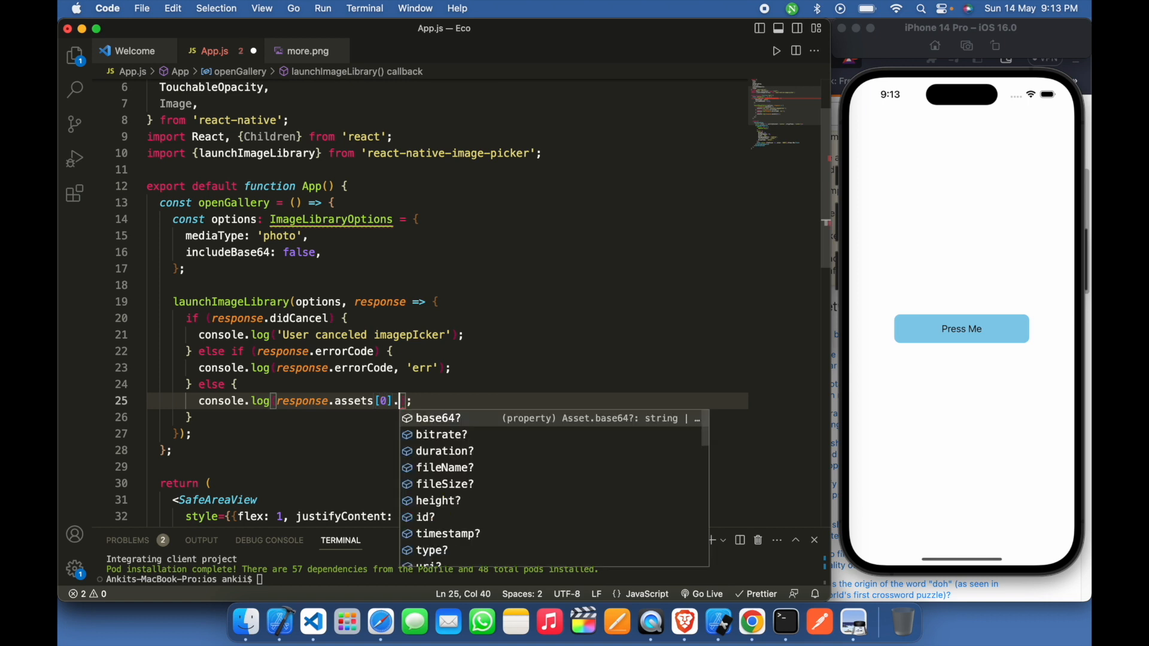
key(Down)
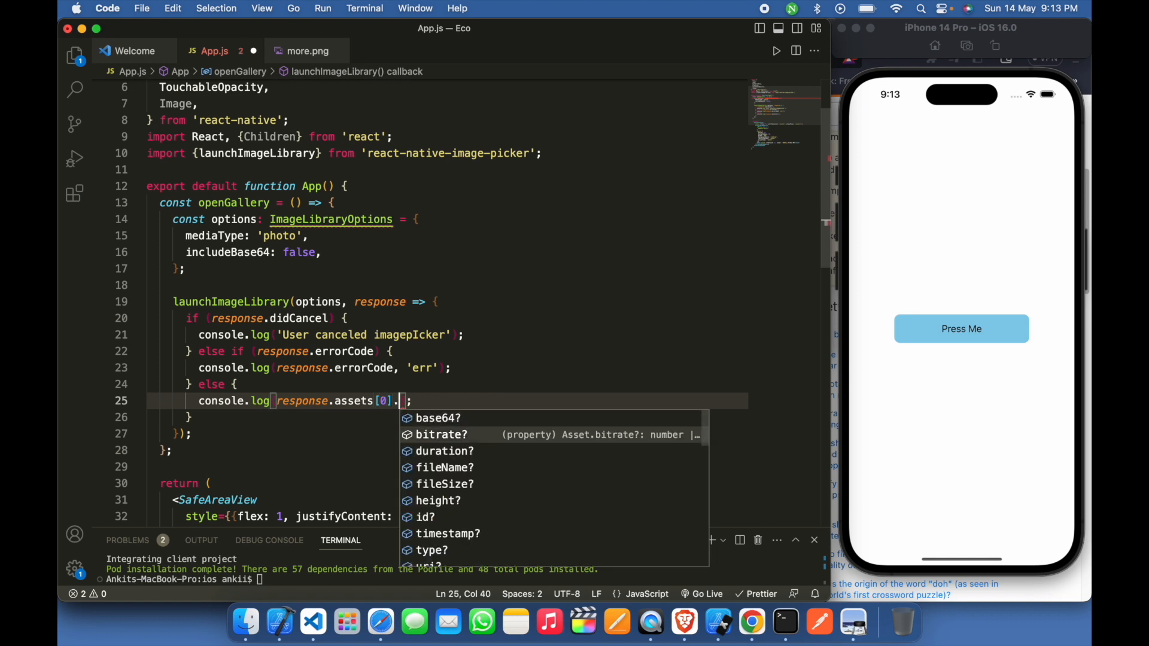
text(fileName)
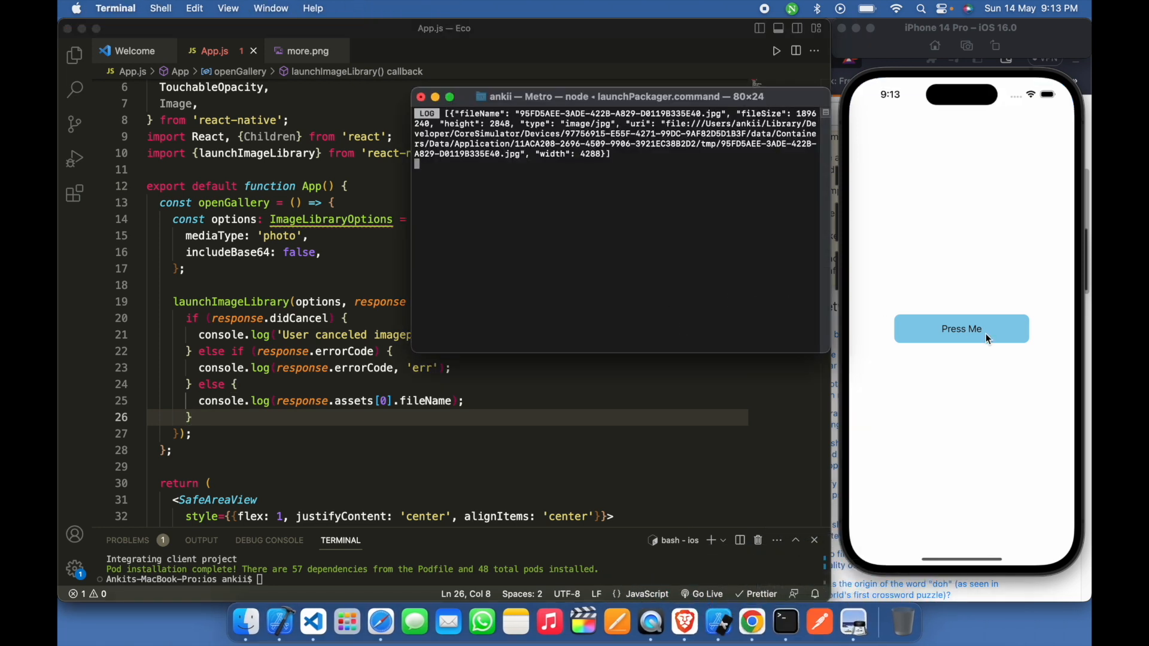
- Pick a photo in the simulator to log its file name, then switch the property to base64
click(960, 329)
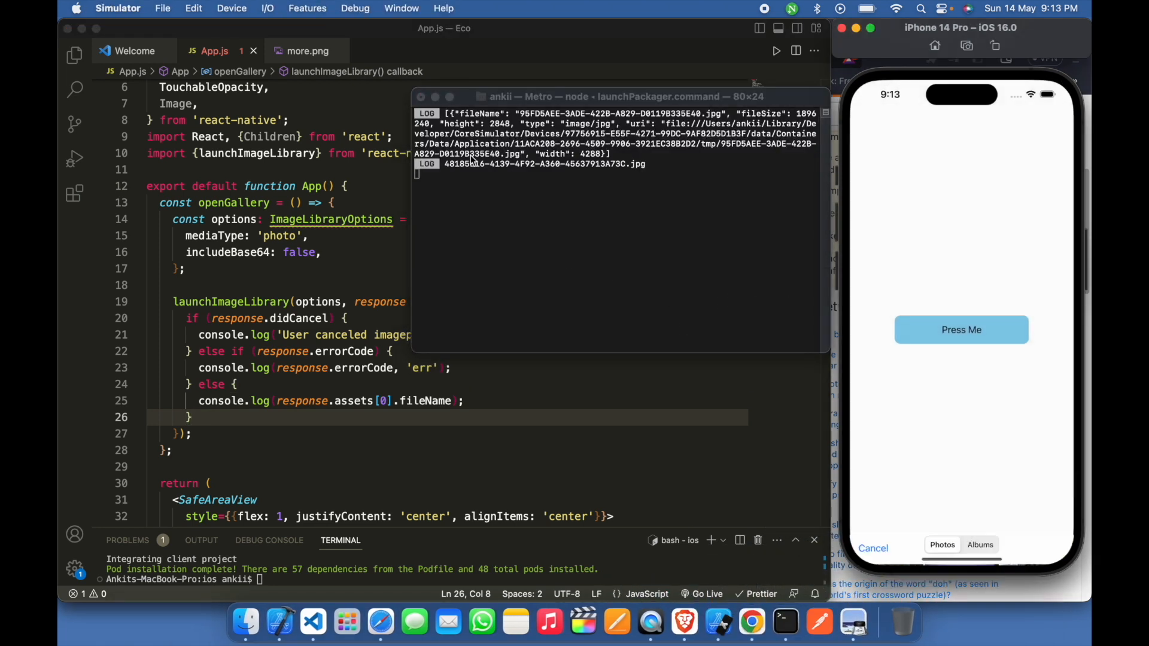
click(545, 164)
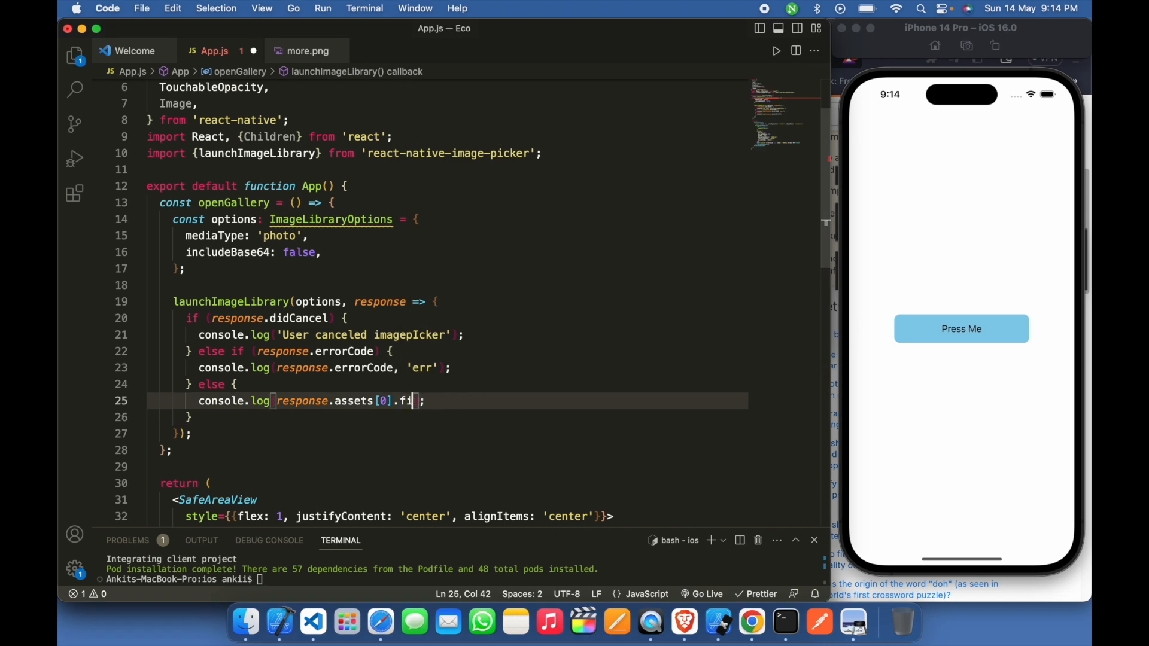
key(Backspace)
text(backgroundColor)
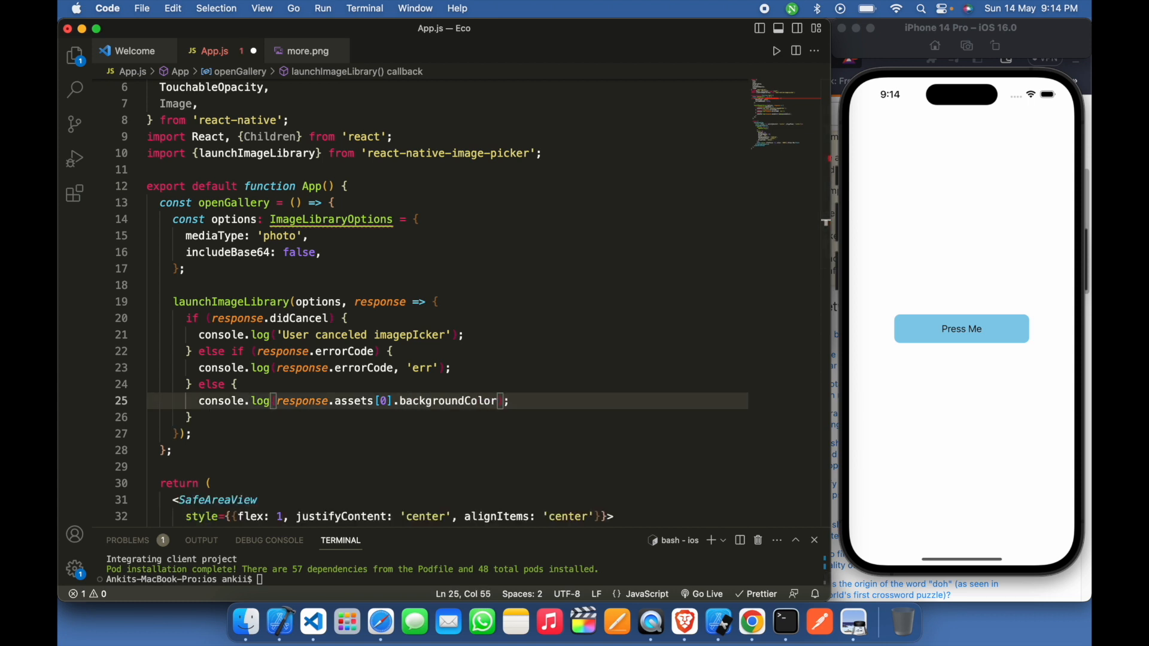
text(base64)
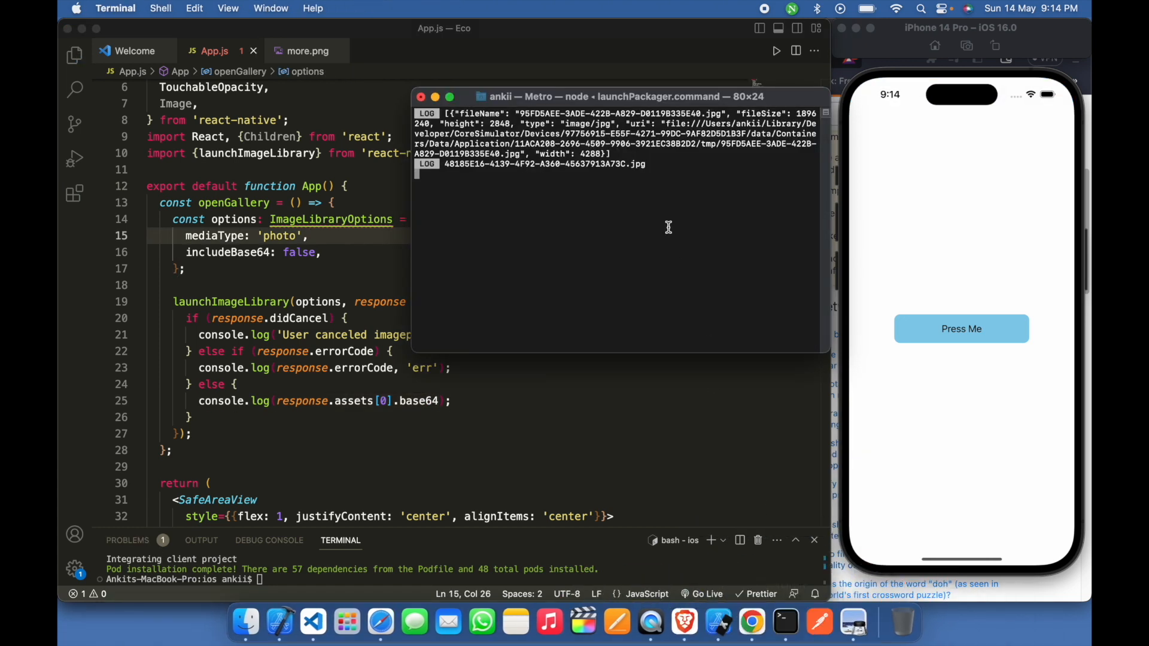
click(961, 329)
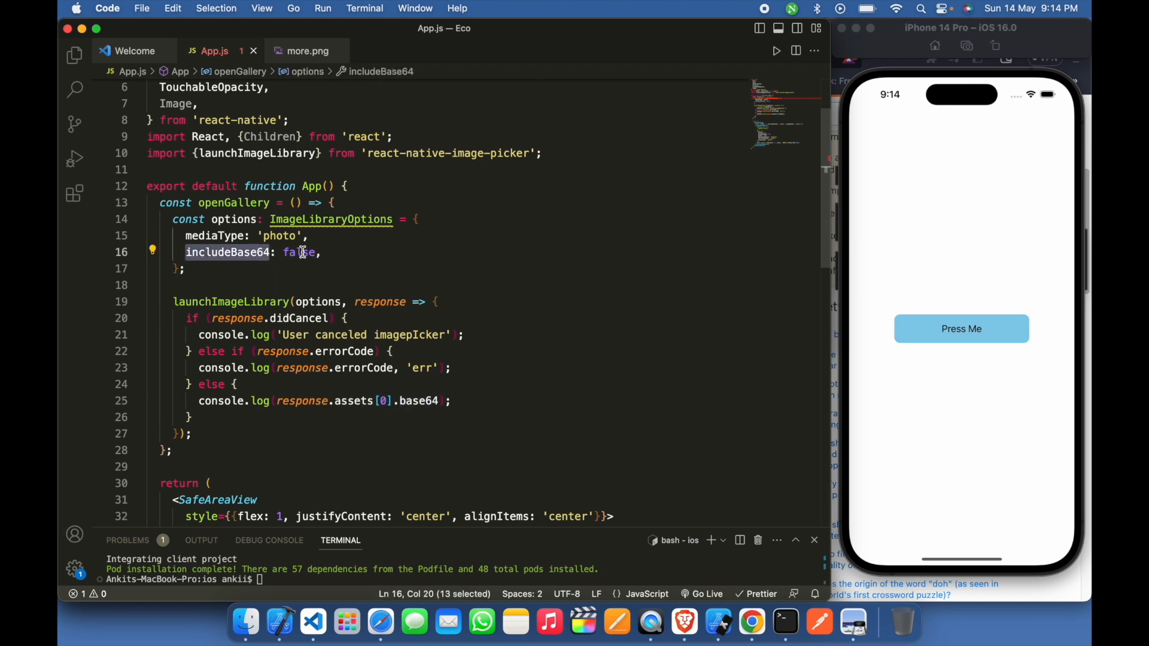
- Set includeBase64 to true and bring the Metro log window forward
text(true)
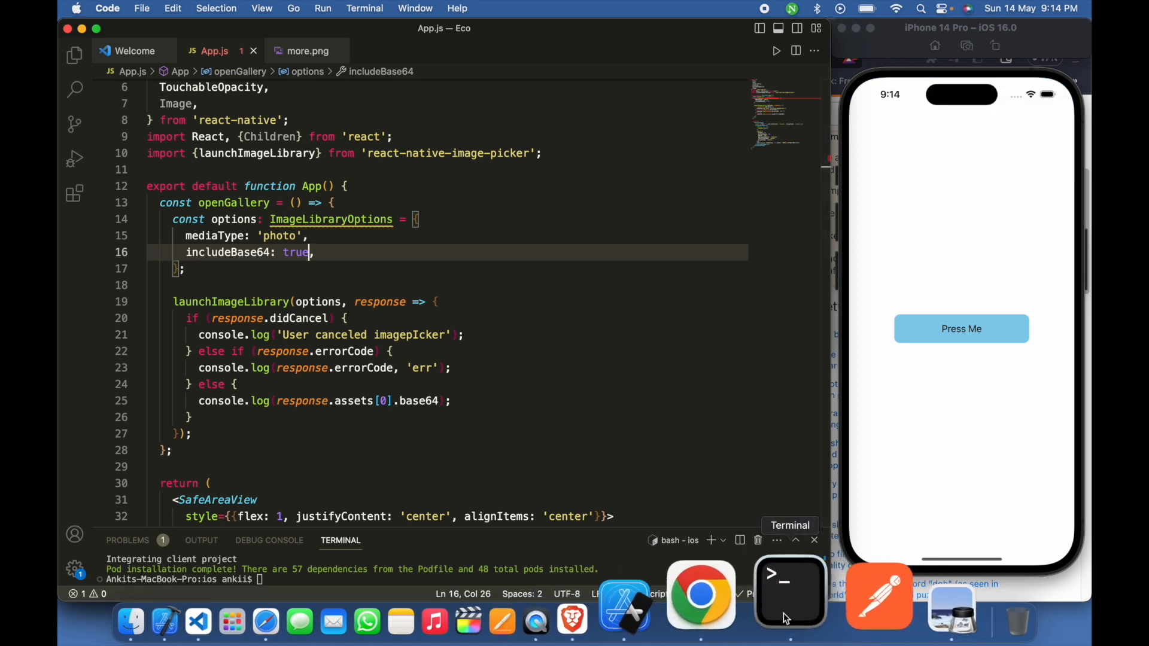
click(960, 329)
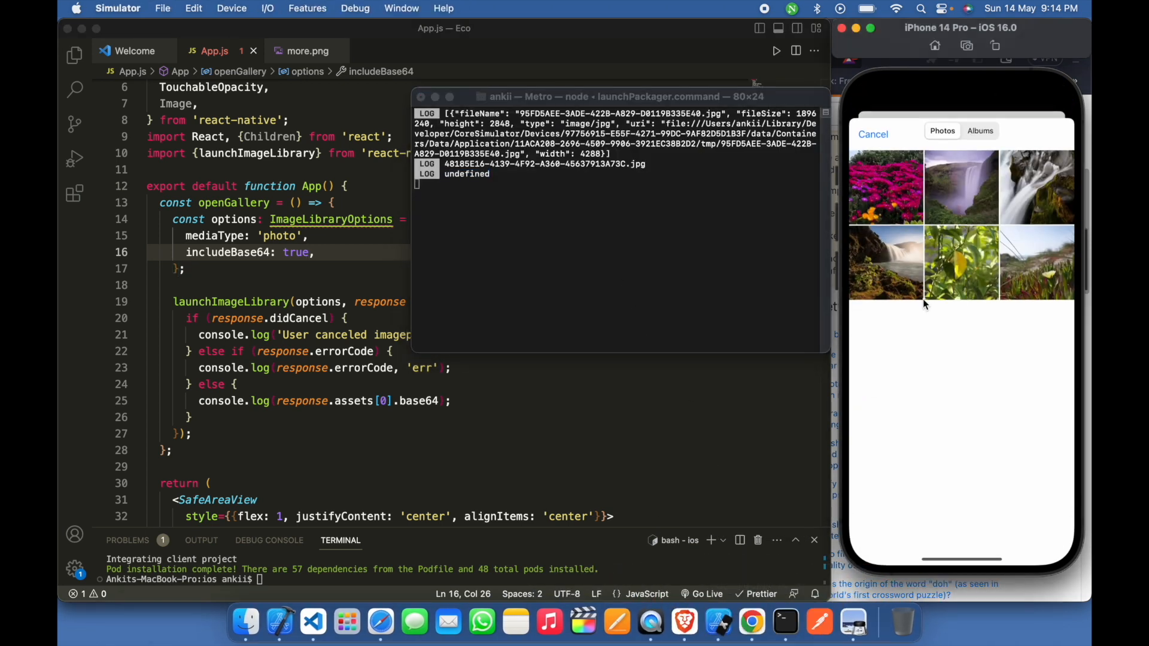